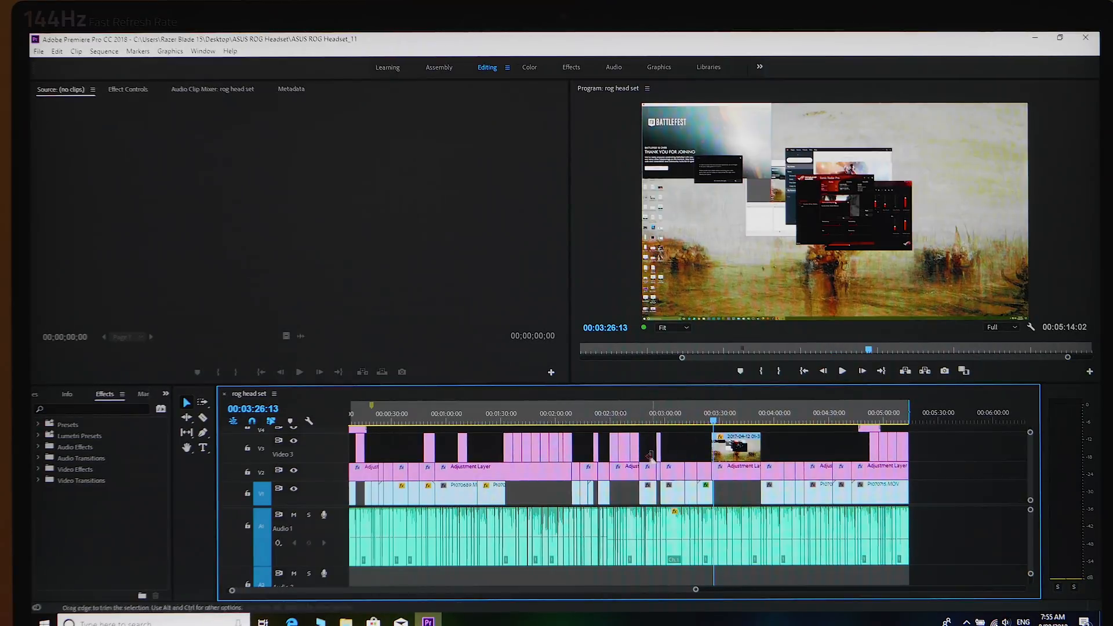
pyautogui.moveTo(578, 506)
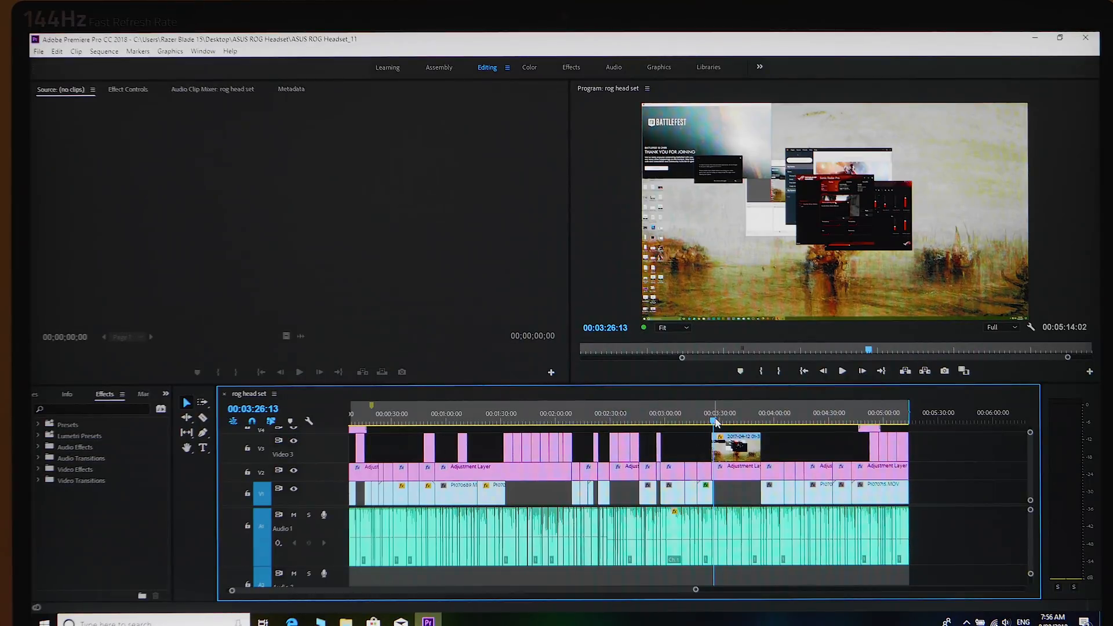
# Scrub the playhead through the sequence between about 1:37 and 3:31, playing from several points.
pyautogui.click(630, 413)
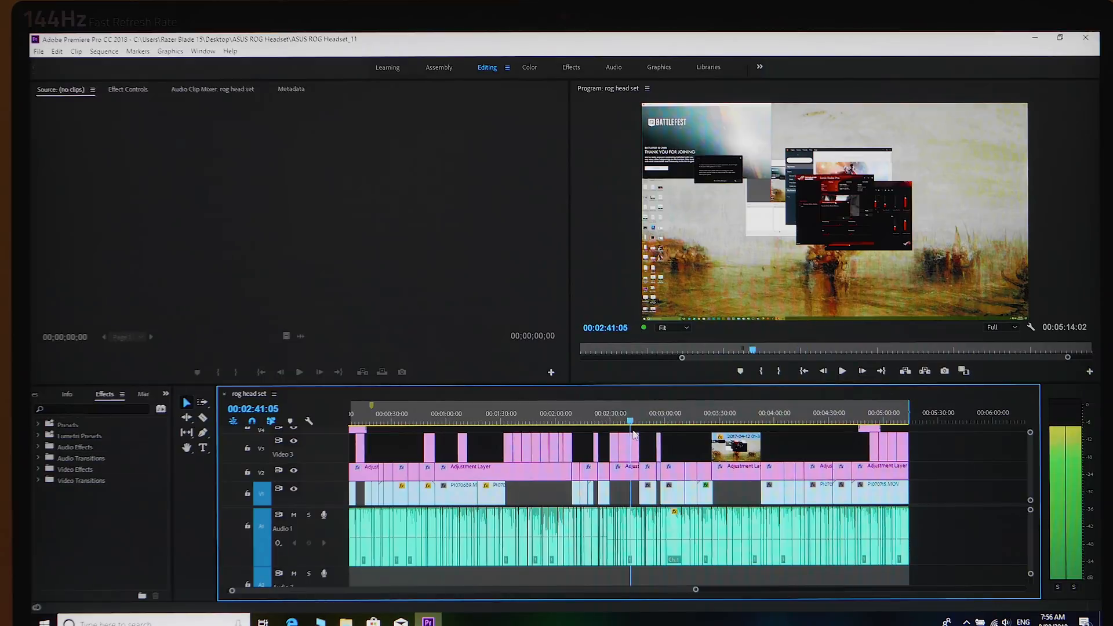
pyautogui.click(674, 421)
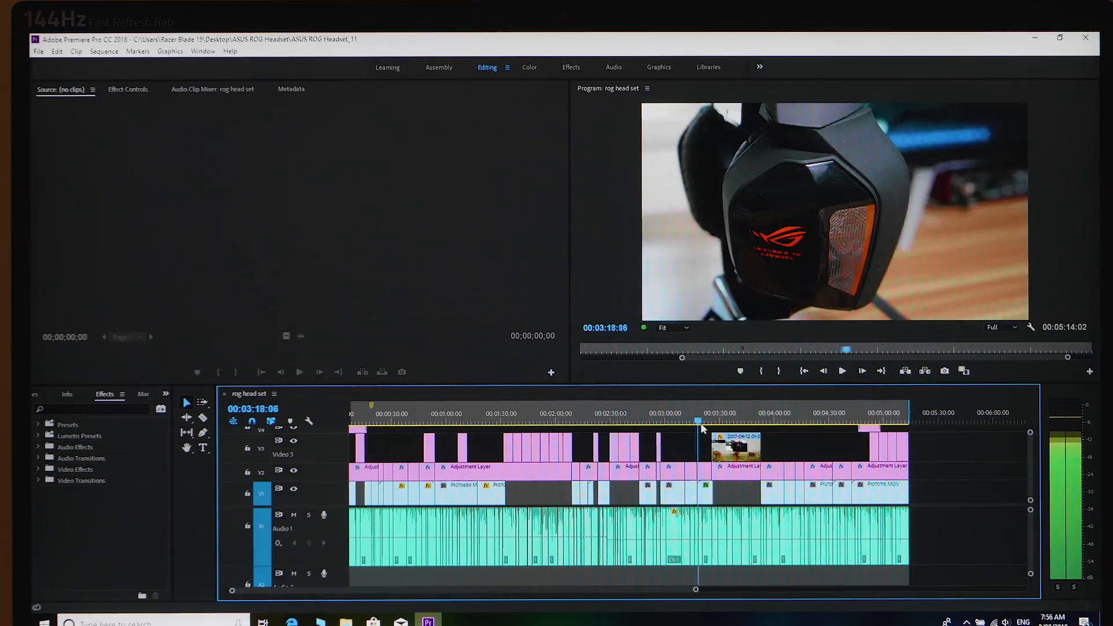
pyautogui.click(642, 422)
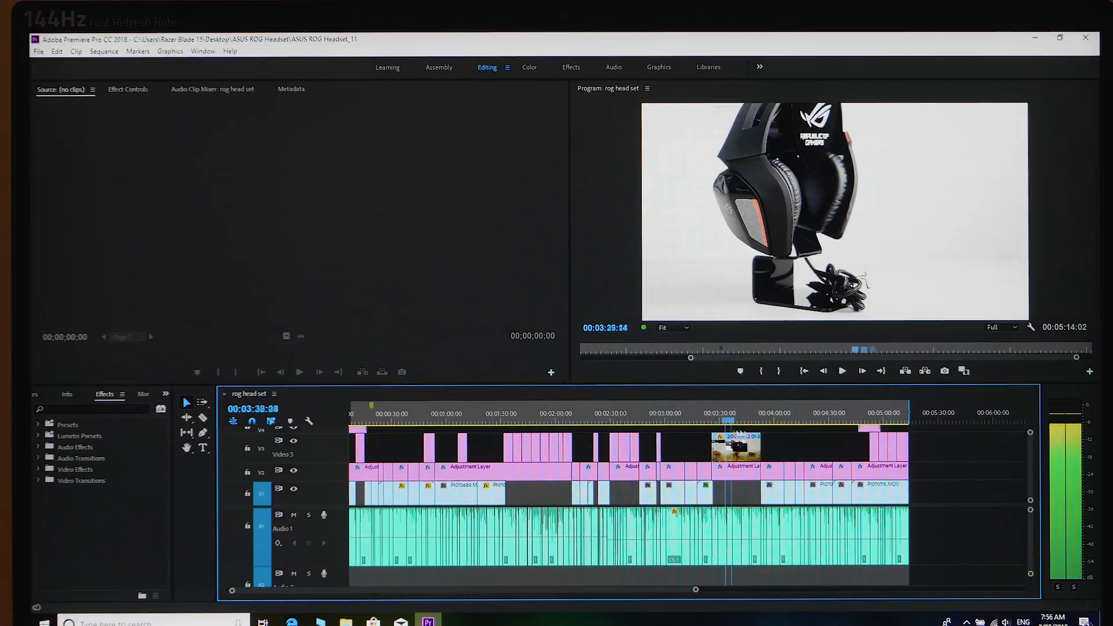
pyautogui.click(632, 441)
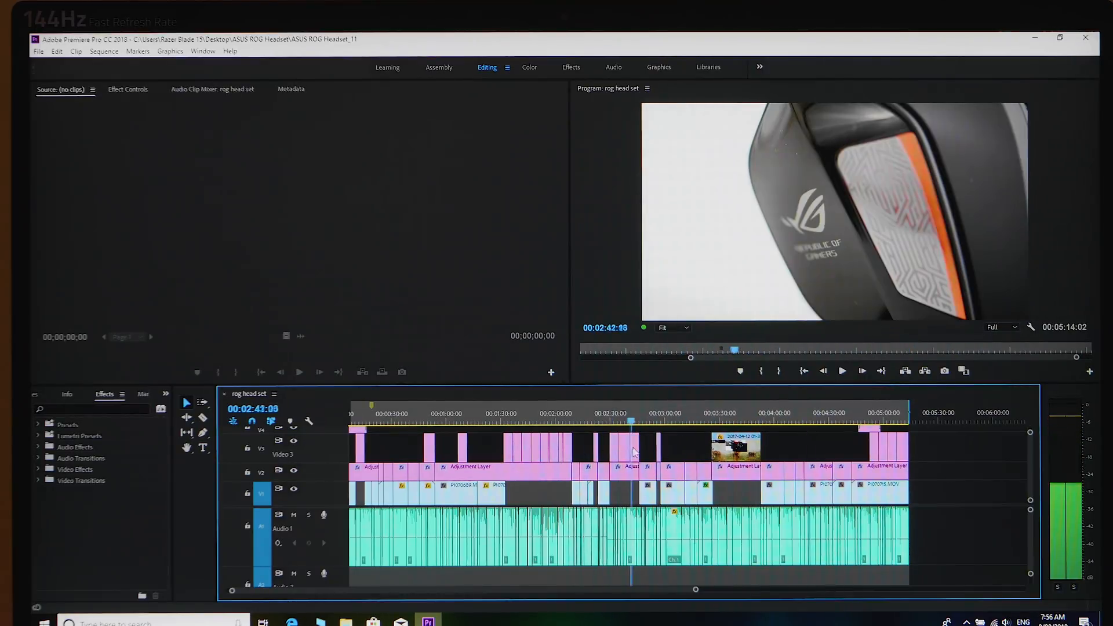
pyautogui.click(514, 432)
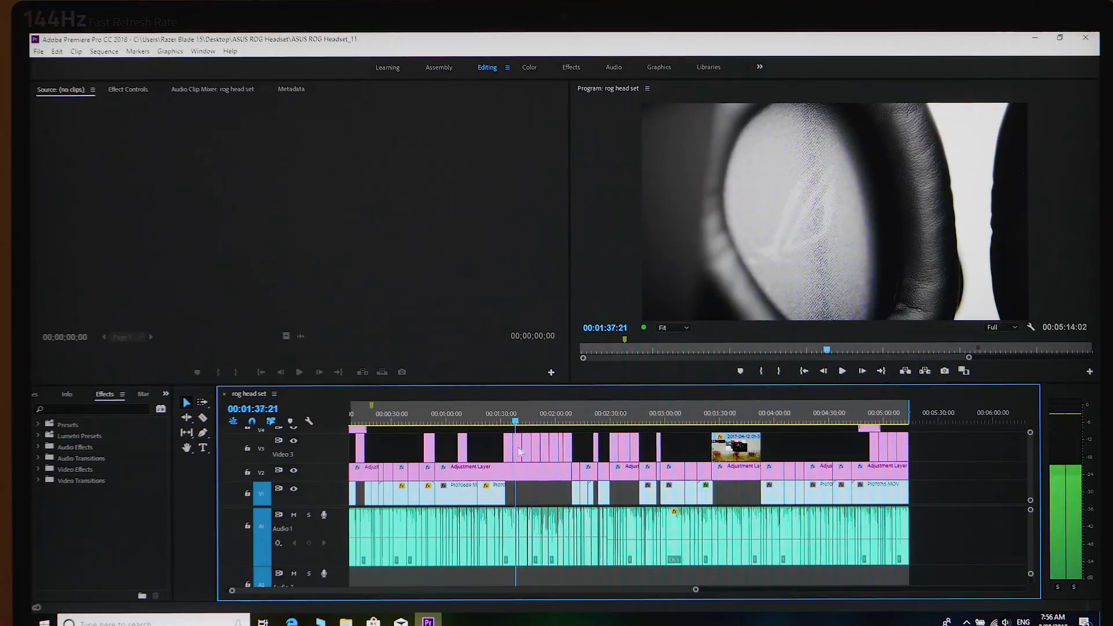
pyautogui.click(606, 420)
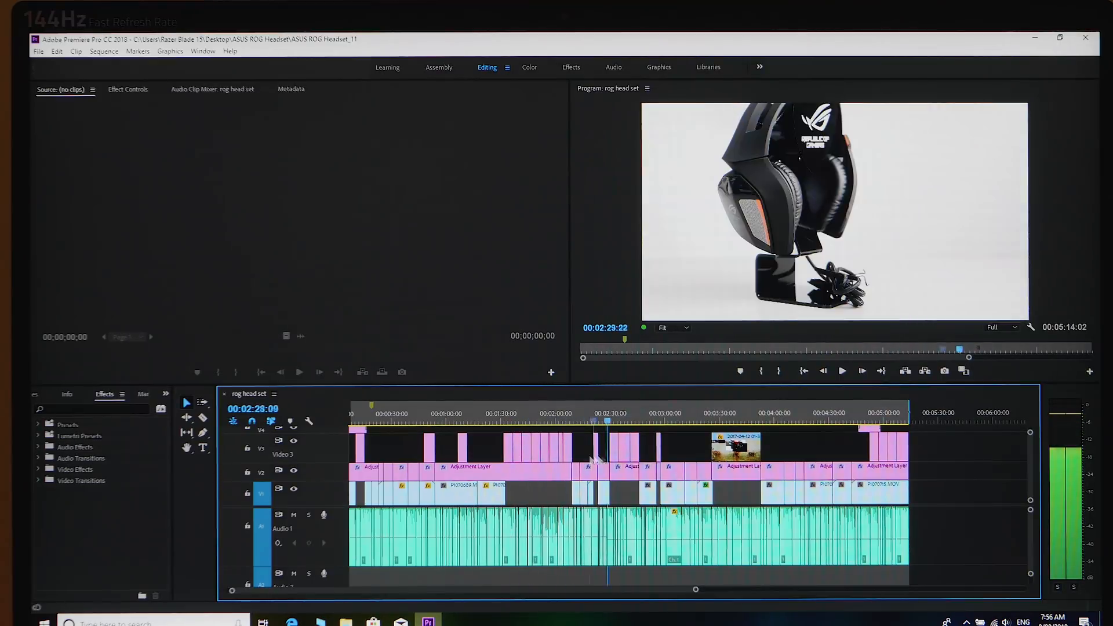
pyautogui.click(668, 420)
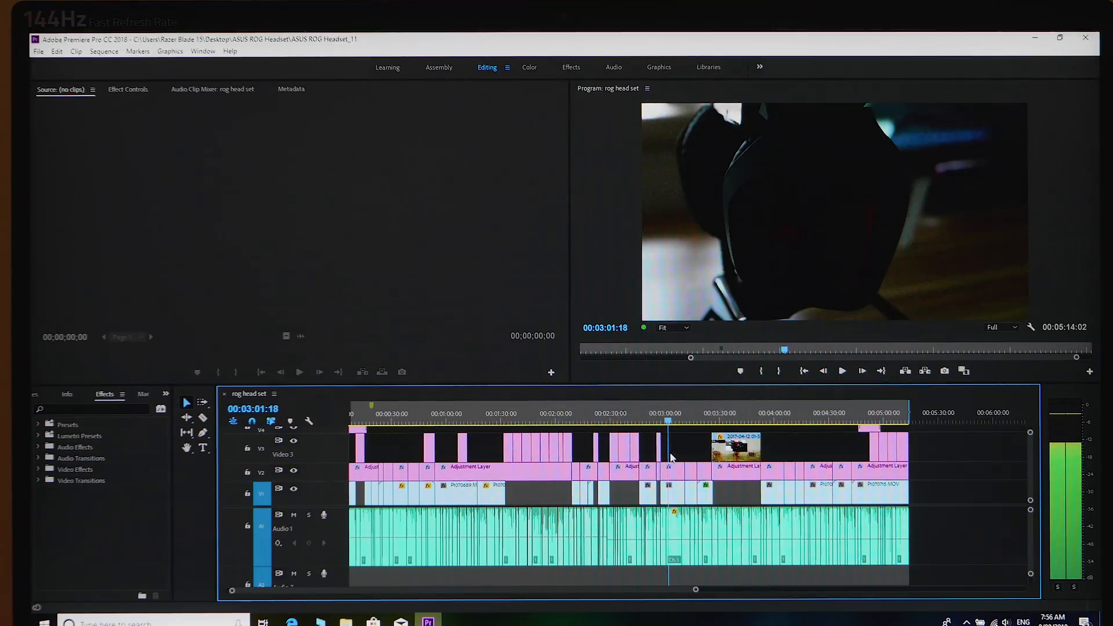
pyautogui.click(782, 426)
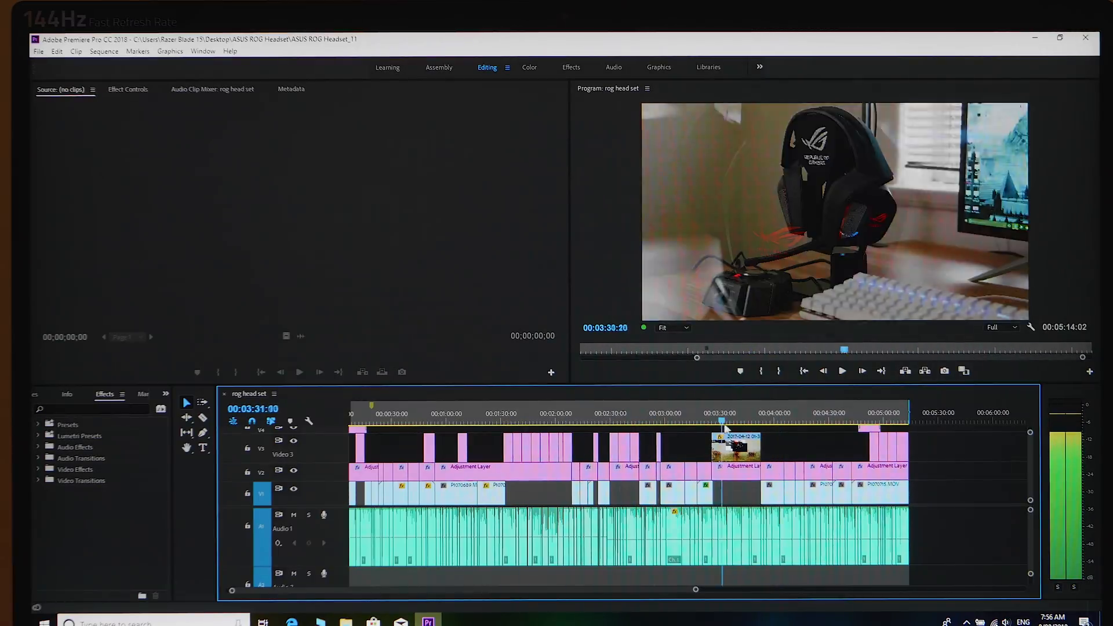
pyautogui.click(659, 432)
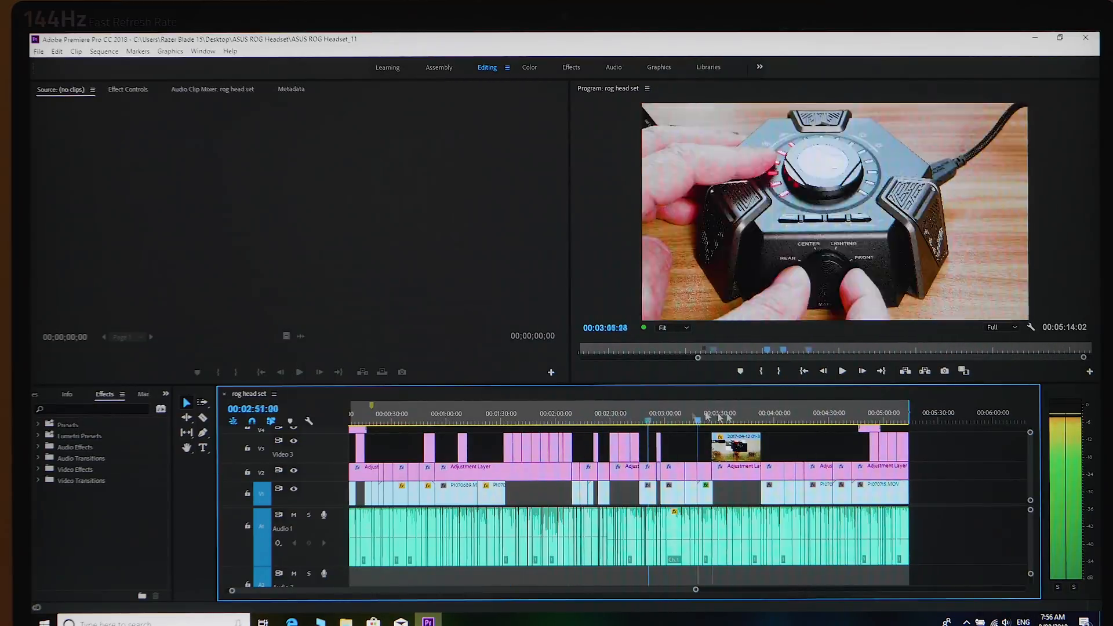
# Play the sequence around 3:58-4:01 and move the playhead toward the end.
pyautogui.click(498, 422)
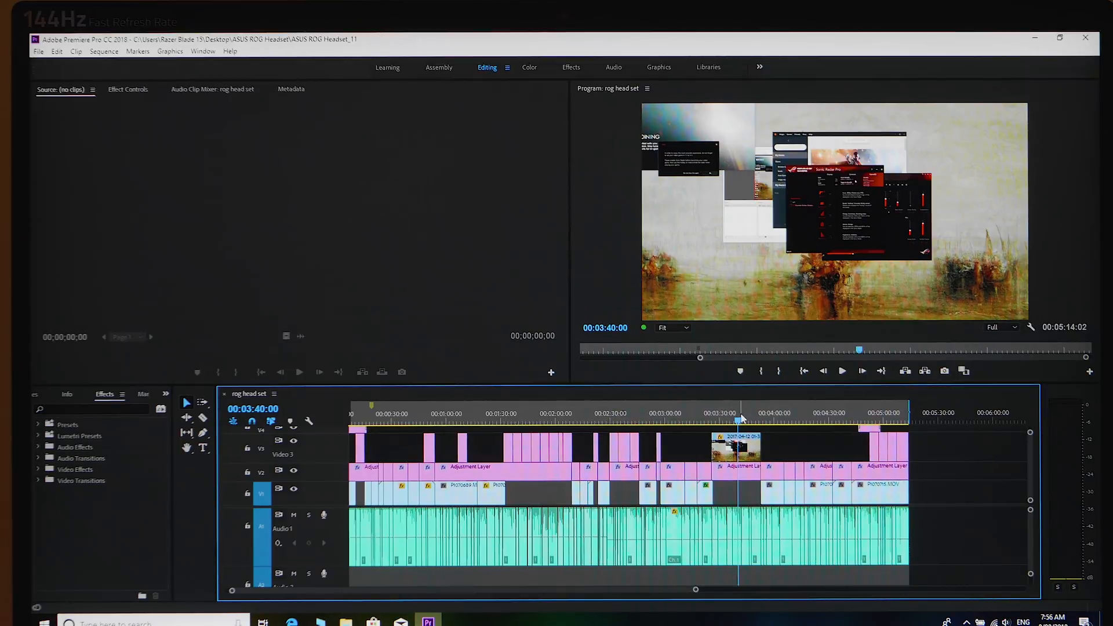
pyautogui.click(509, 420)
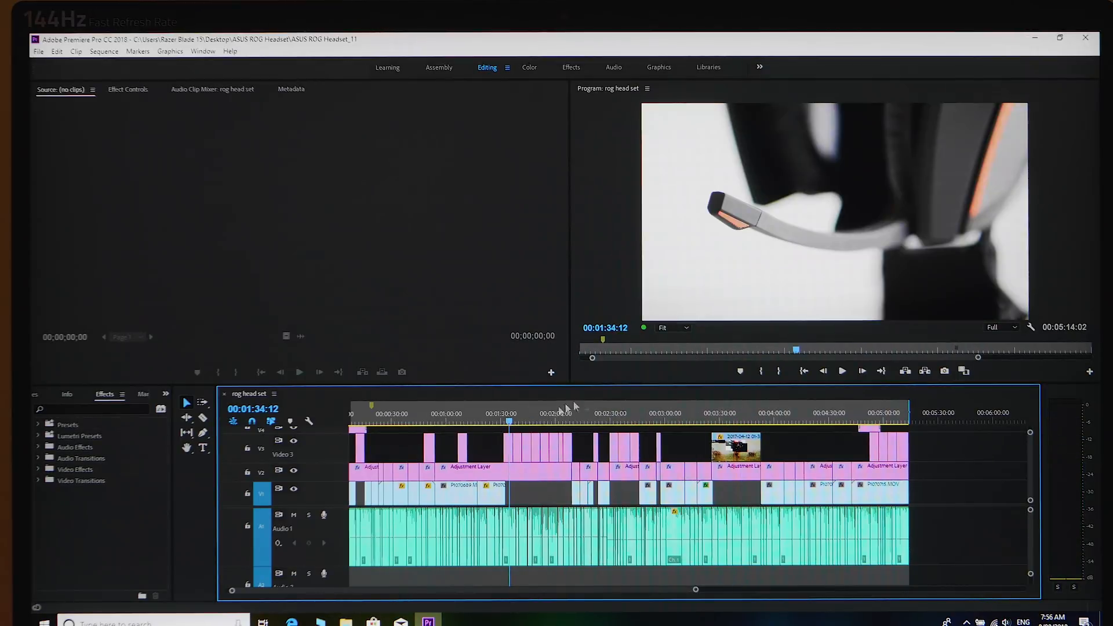
pyautogui.click(842, 371)
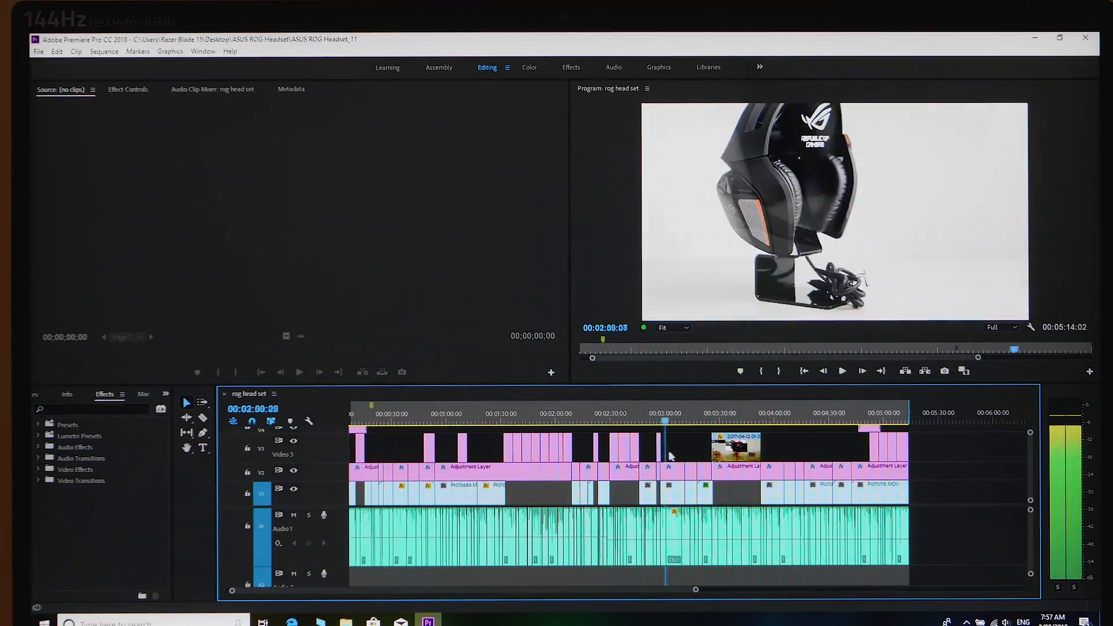
pyautogui.click(770, 413)
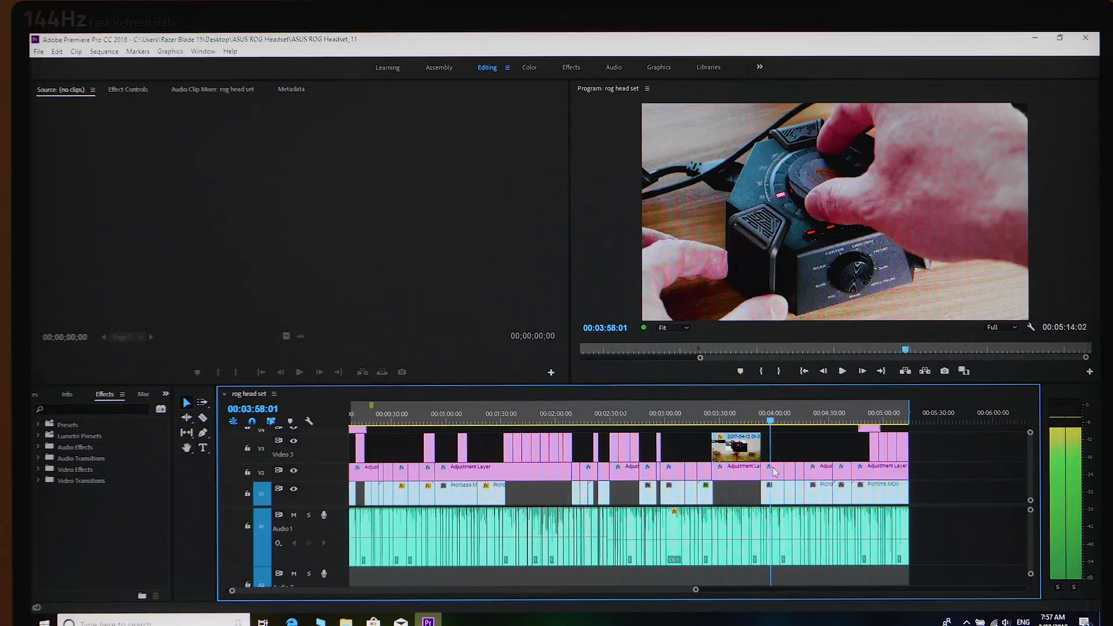
pyautogui.click(842, 371)
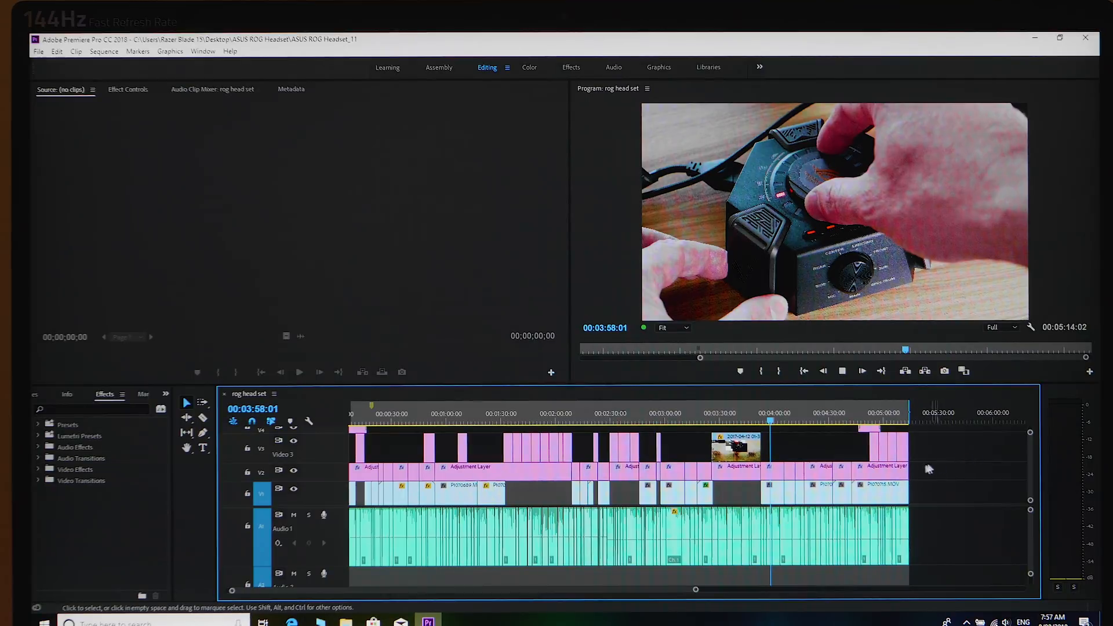
pyautogui.click(861, 371)
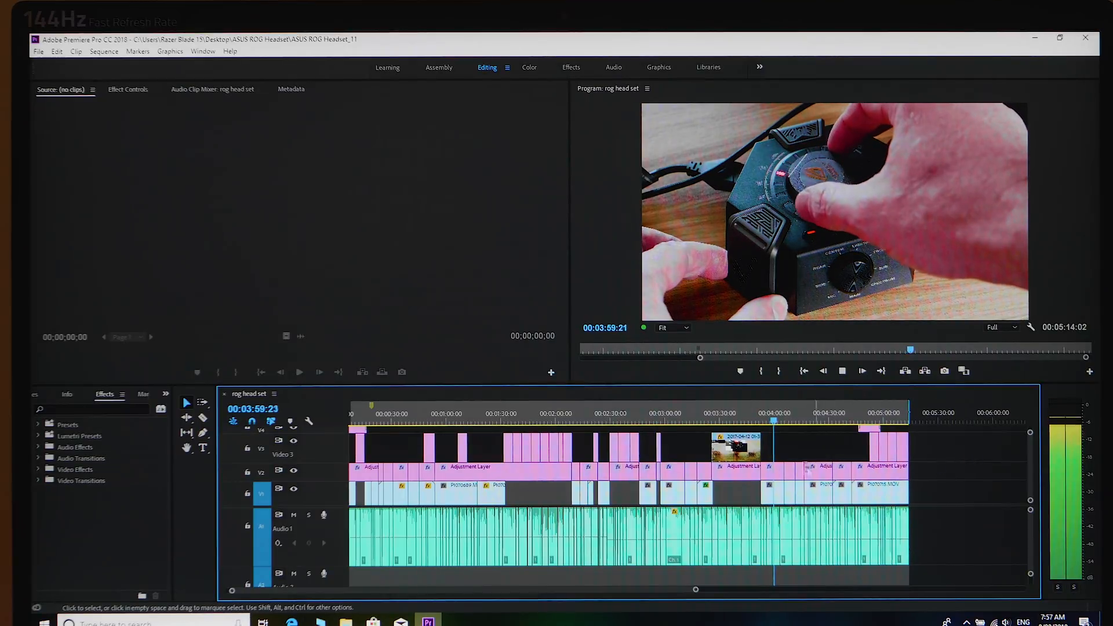
pyautogui.click(777, 413)
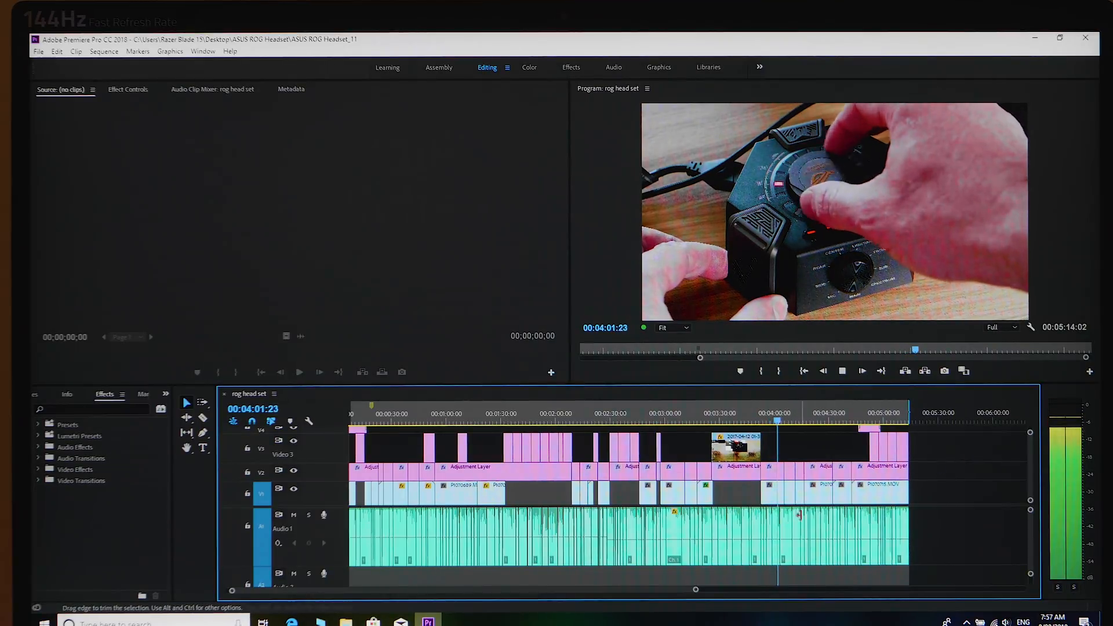
pyautogui.click(780, 418)
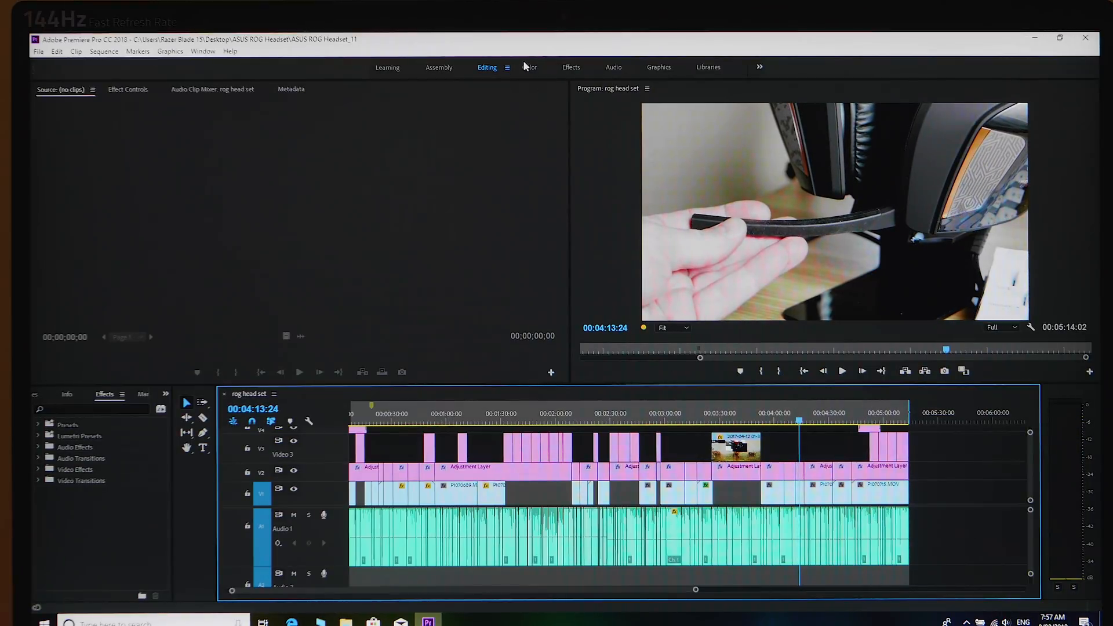
# In the Color workspace, add and drag a point on the adjustment layer's RGB curve in Lumetri Curves.
pyautogui.click(528, 67)
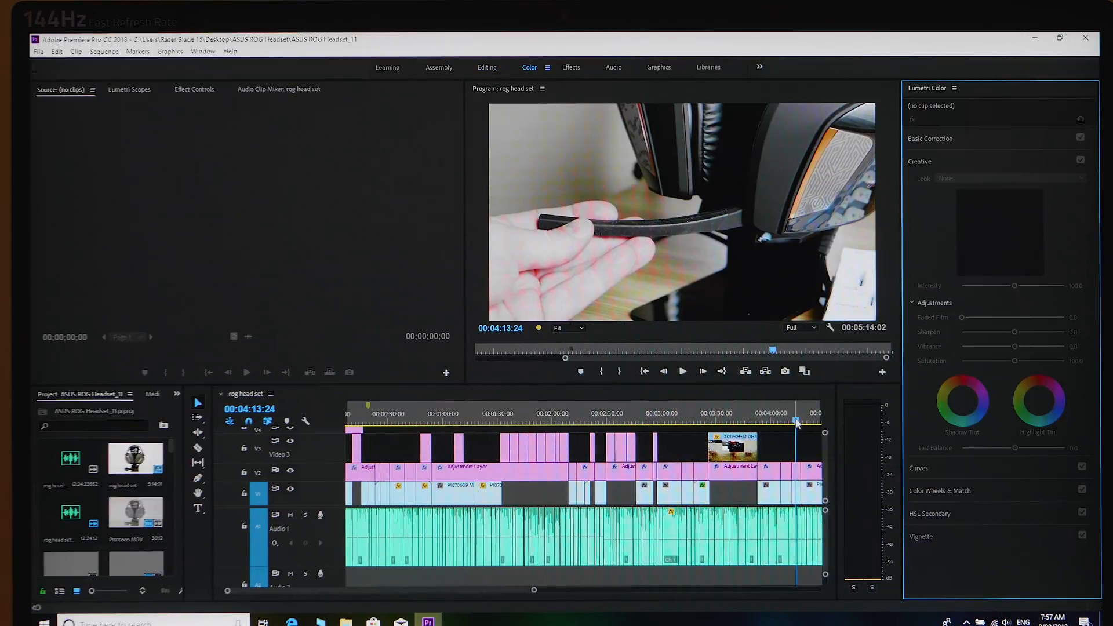
pyautogui.click(763, 441)
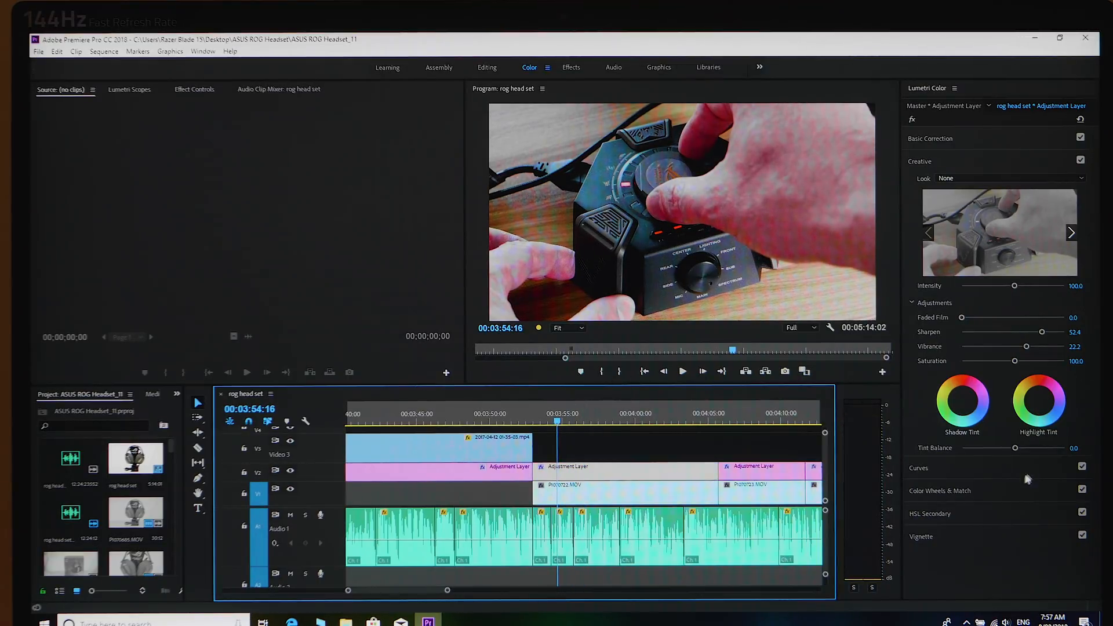
pyautogui.click(918, 467)
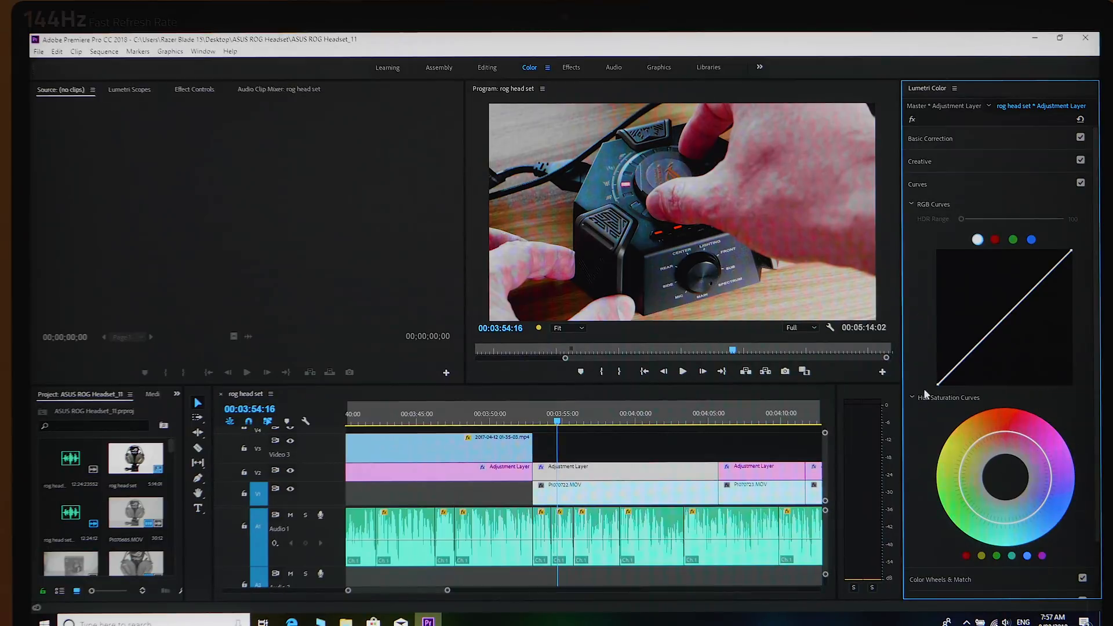
pyautogui.click(681, 371)
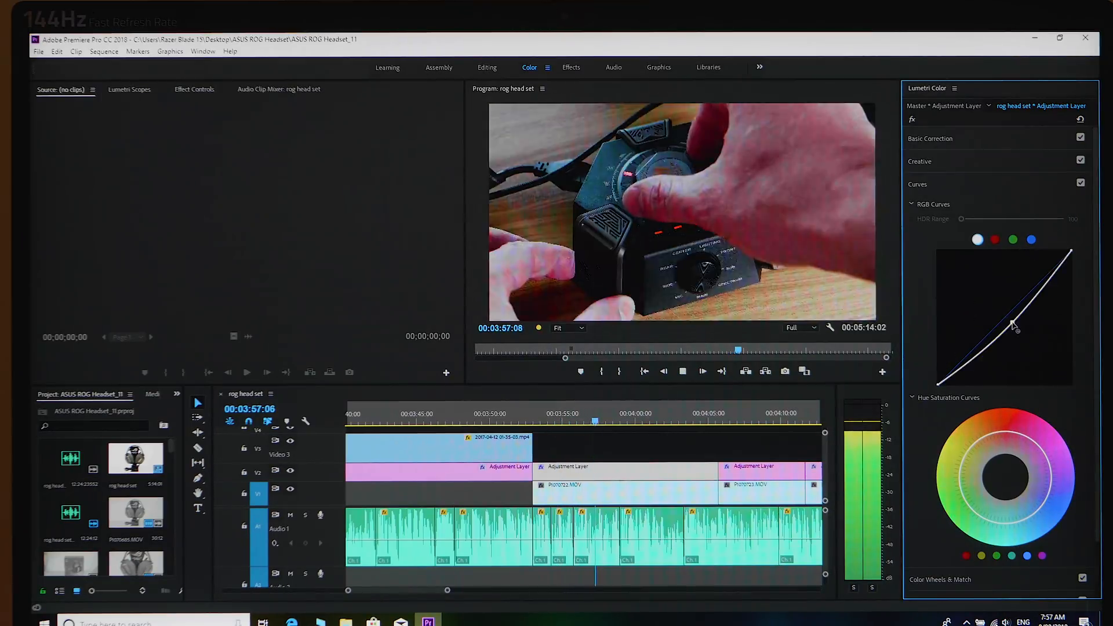
pyautogui.click(552, 422)
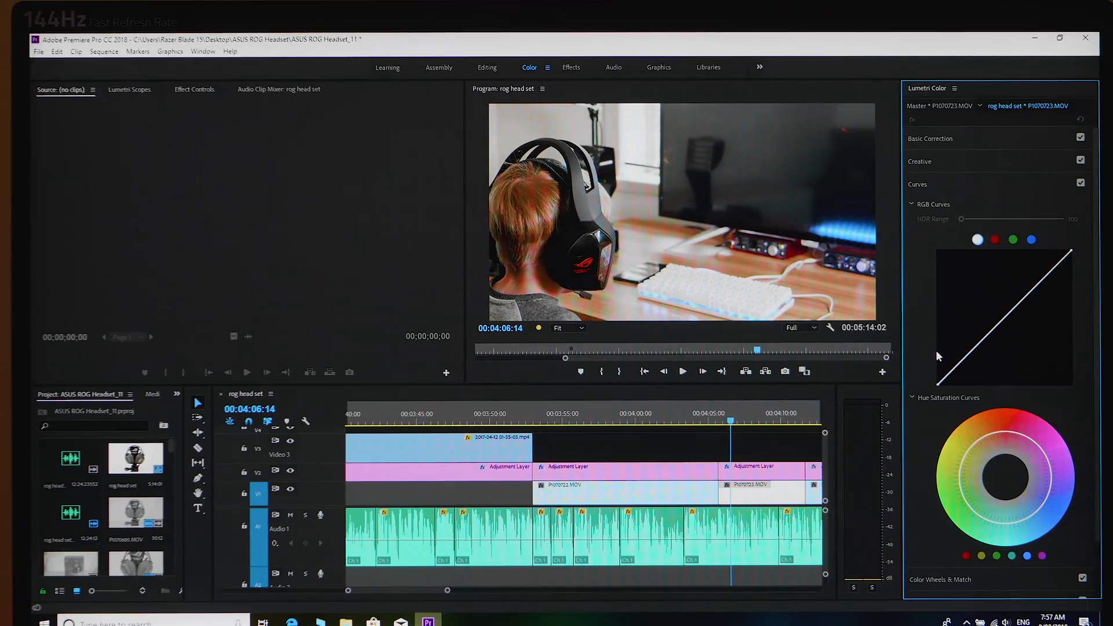
pyautogui.moveTo(748, 220)
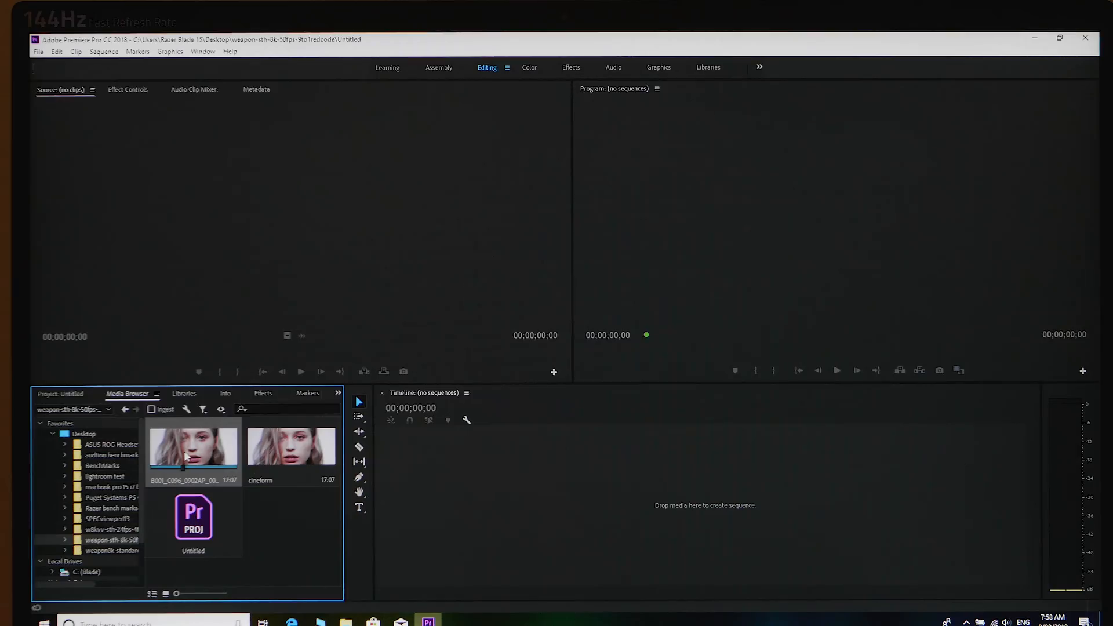
# Load the B001_C096_0902AP_001 R3D clip into the Source Monitor.
pyautogui.doubleClick(194, 446)
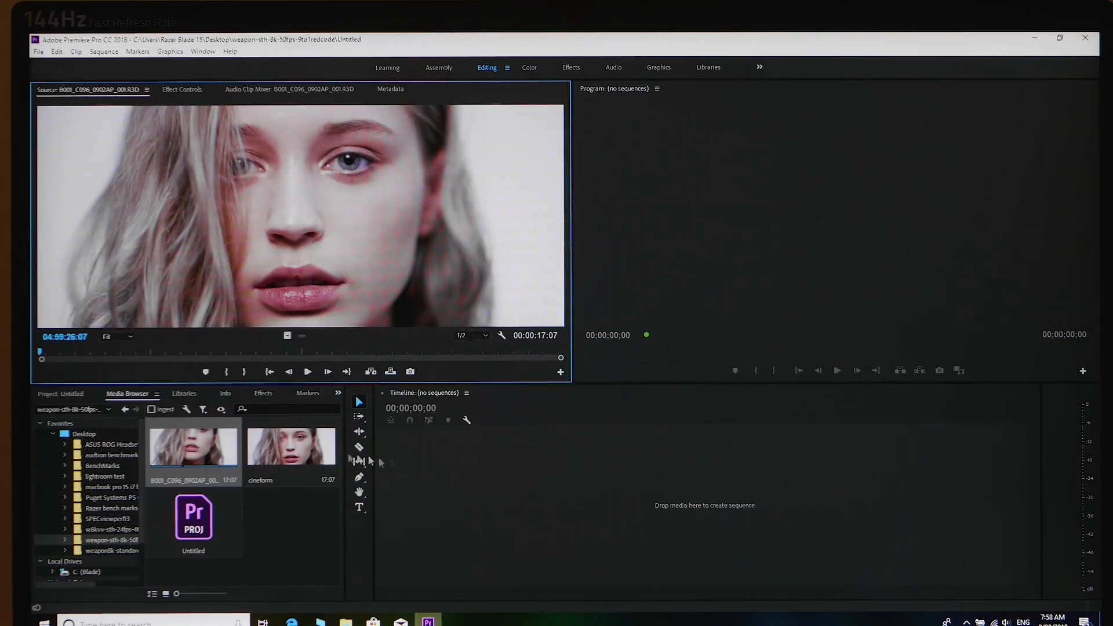
pyautogui.moveTo(192, 447)
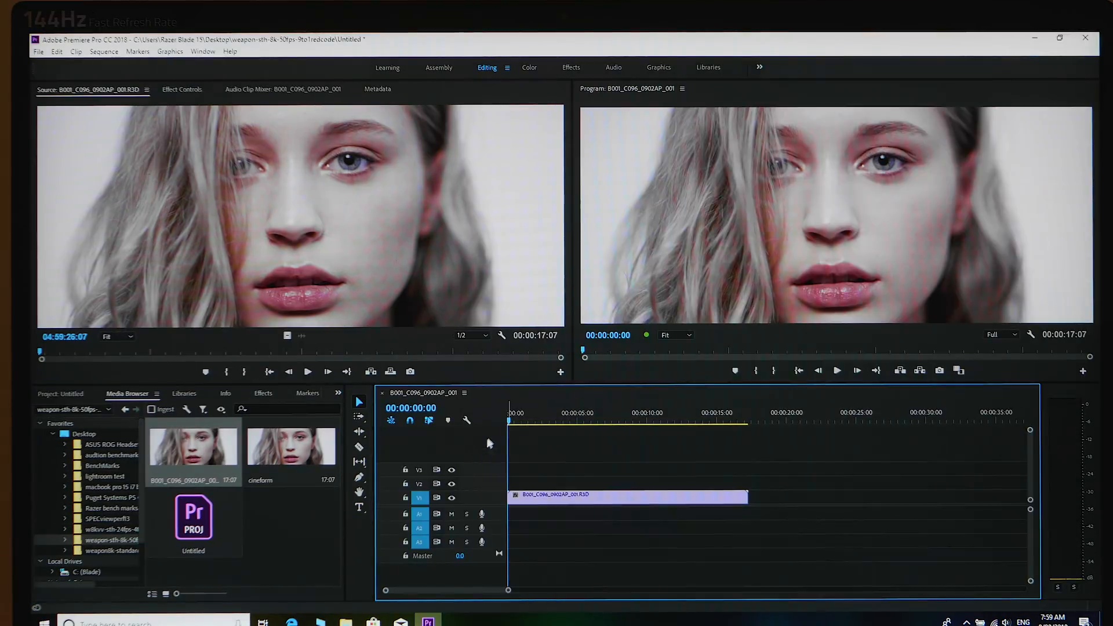
pyautogui.moveTo(1007, 344)
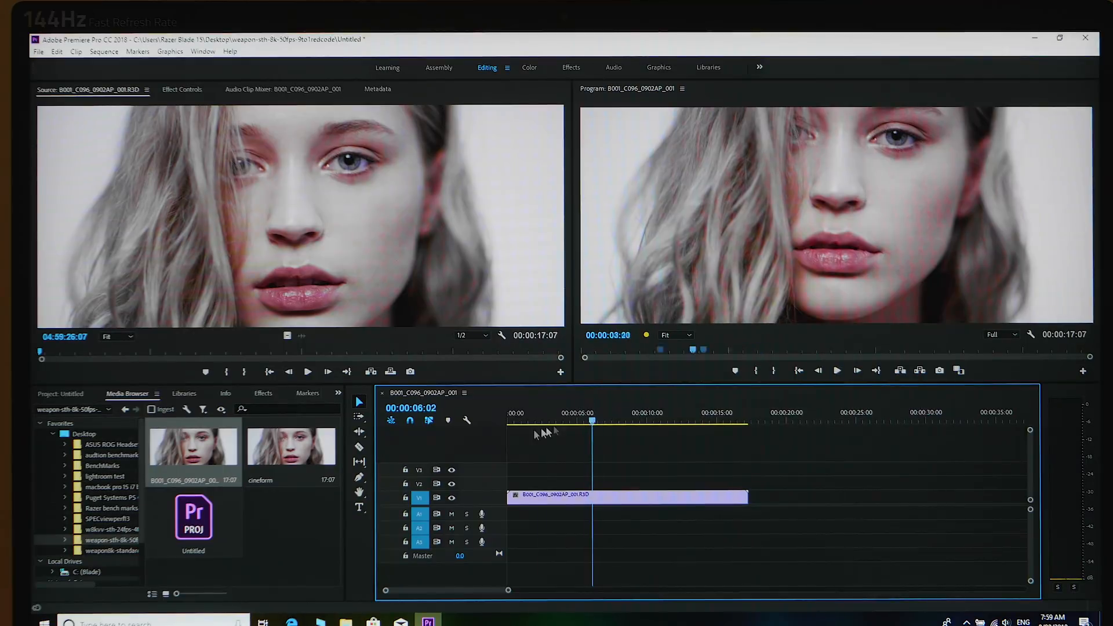
# Scrub through the RED clip, then set Program Monitor playback resolution to 1/2.
pyautogui.click(702, 420)
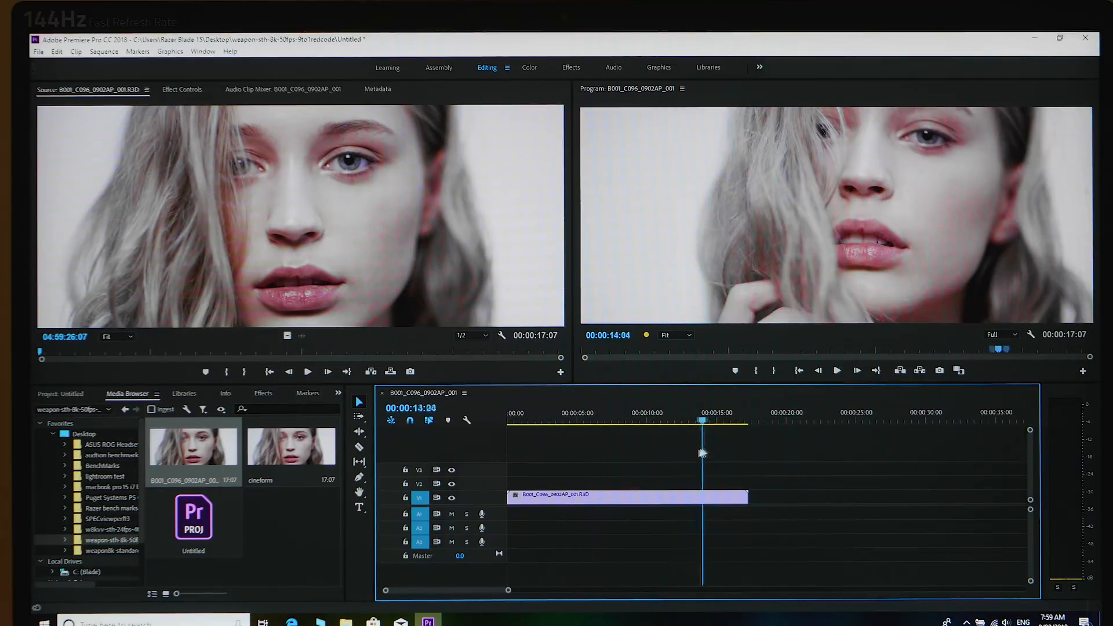
pyautogui.click(522, 420)
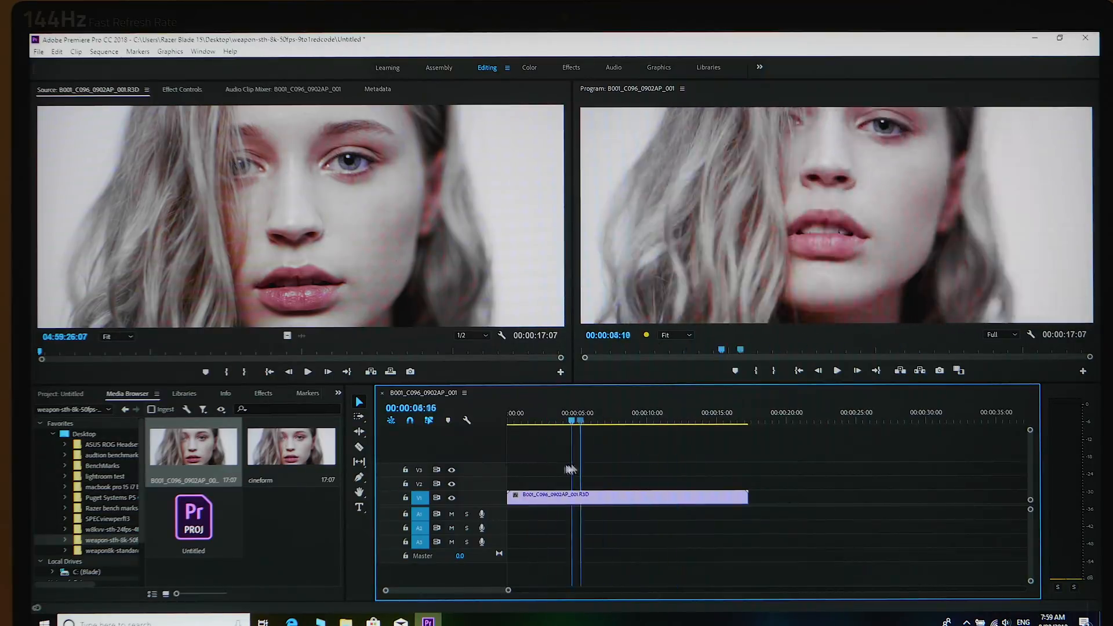
pyautogui.click(720, 419)
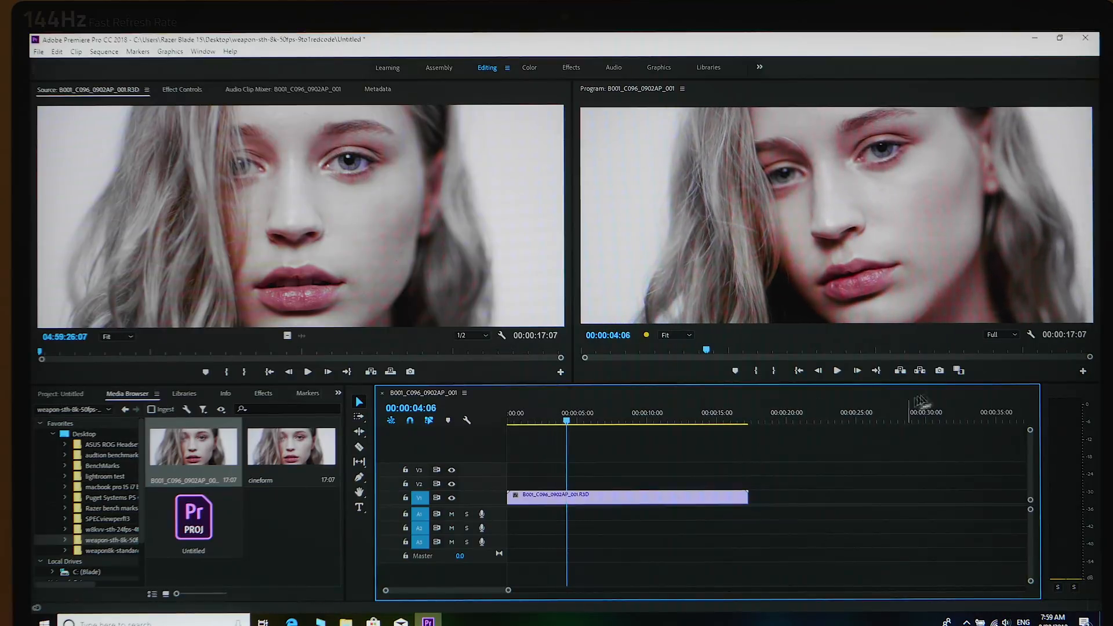
pyautogui.click(998, 334)
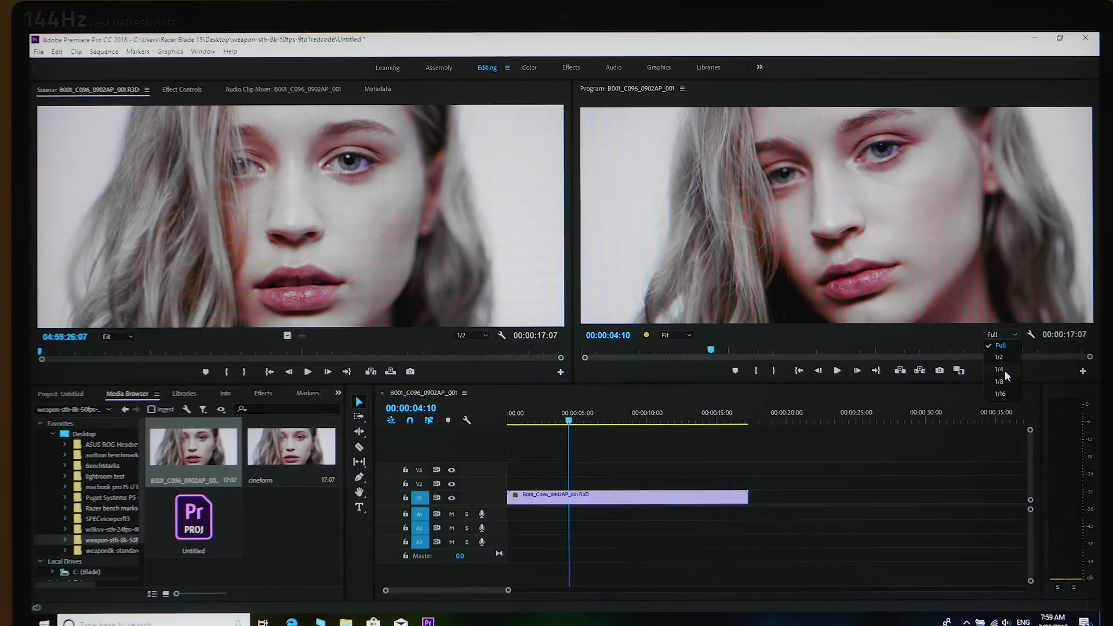
pyautogui.click(999, 356)
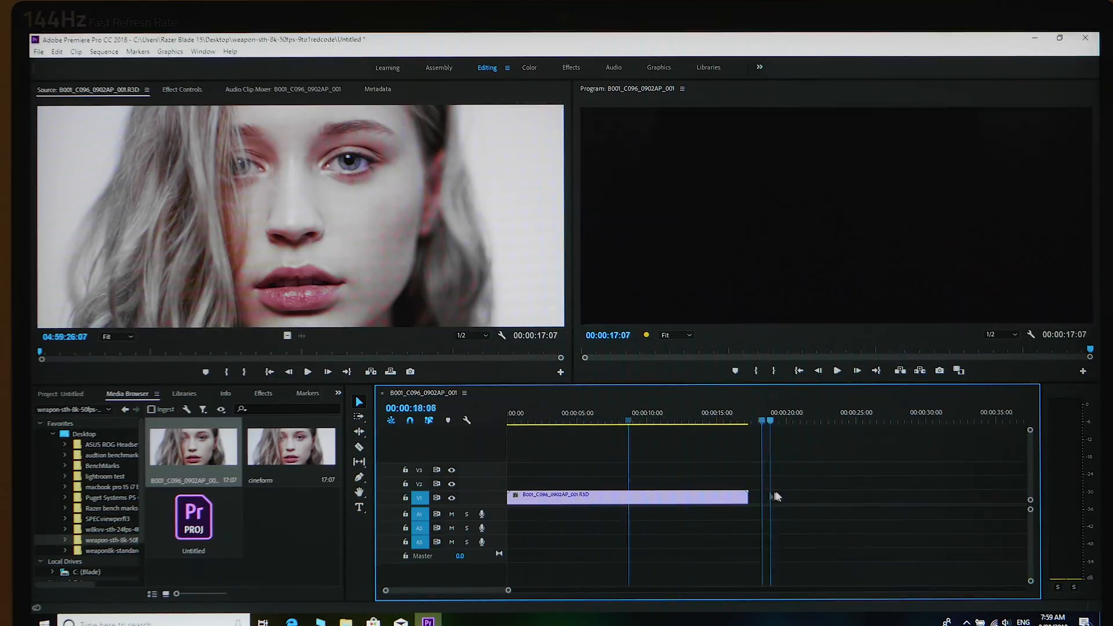
# Play the RED clip at half resolution from around the 5-second mark.
pyautogui.click(570, 422)
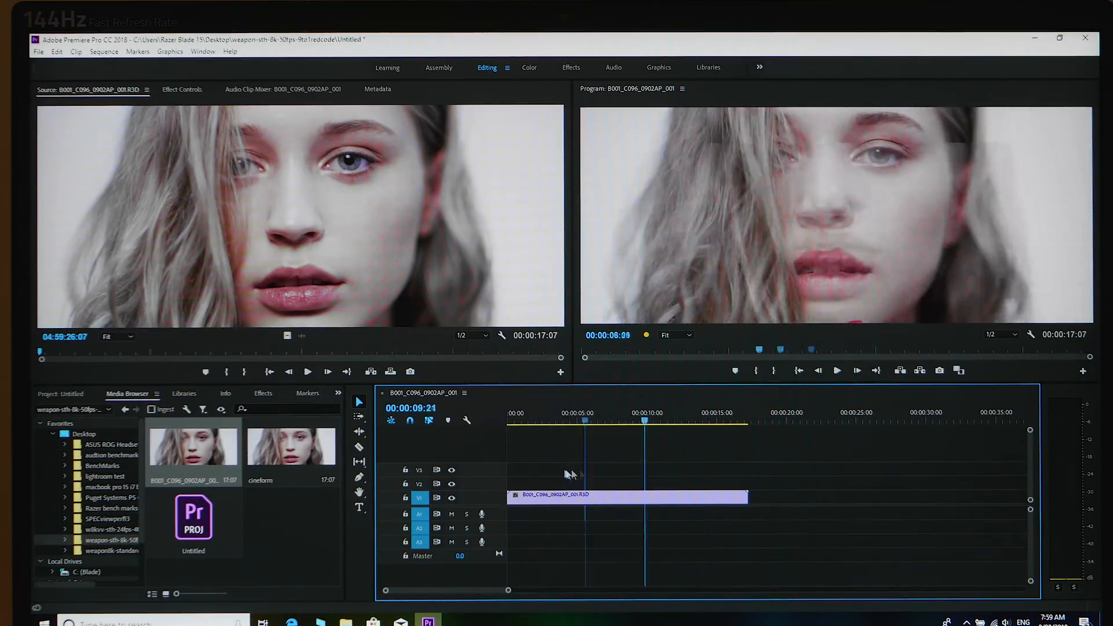
pyautogui.click(606, 428)
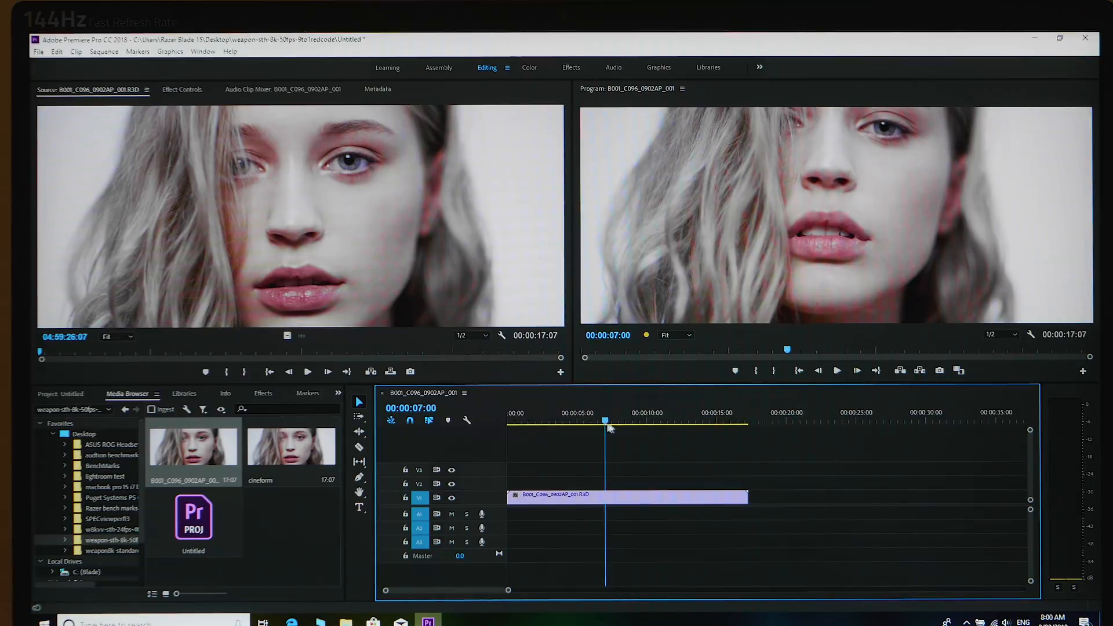
pyautogui.click(541, 421)
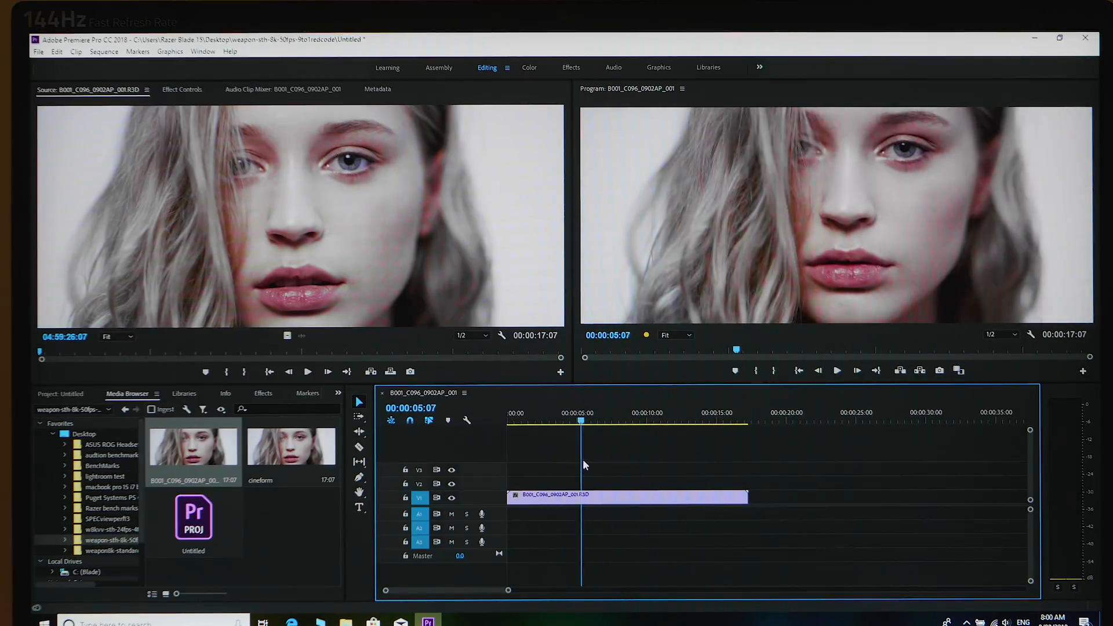
pyautogui.click(585, 419)
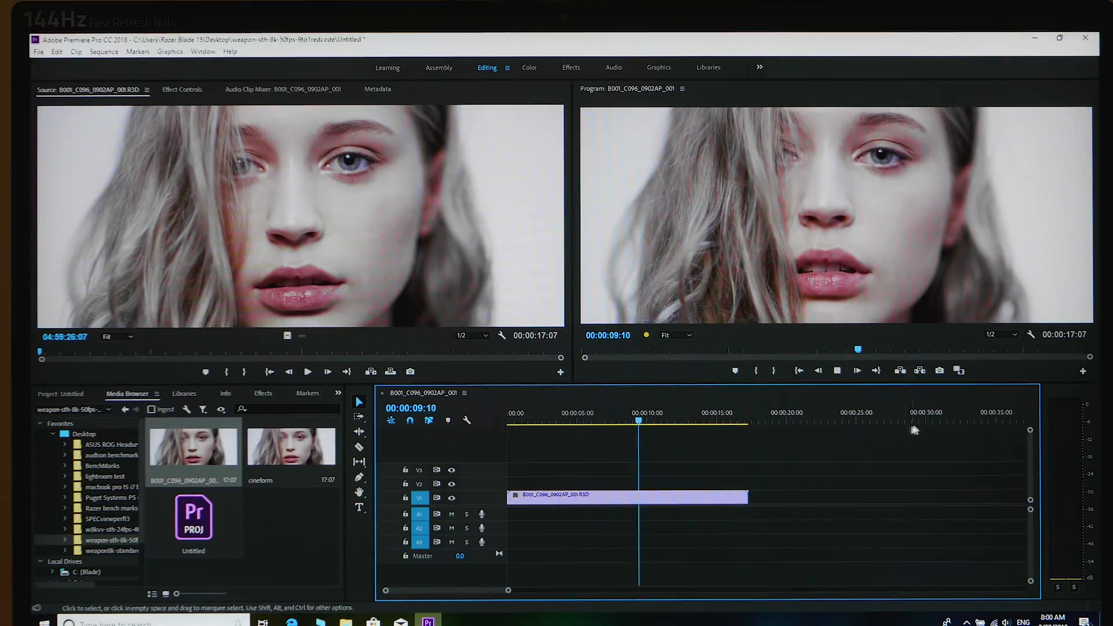
# Set playback resolution to 1/4 and jump between the clip start and about 8 seconds.
pyautogui.click(997, 334)
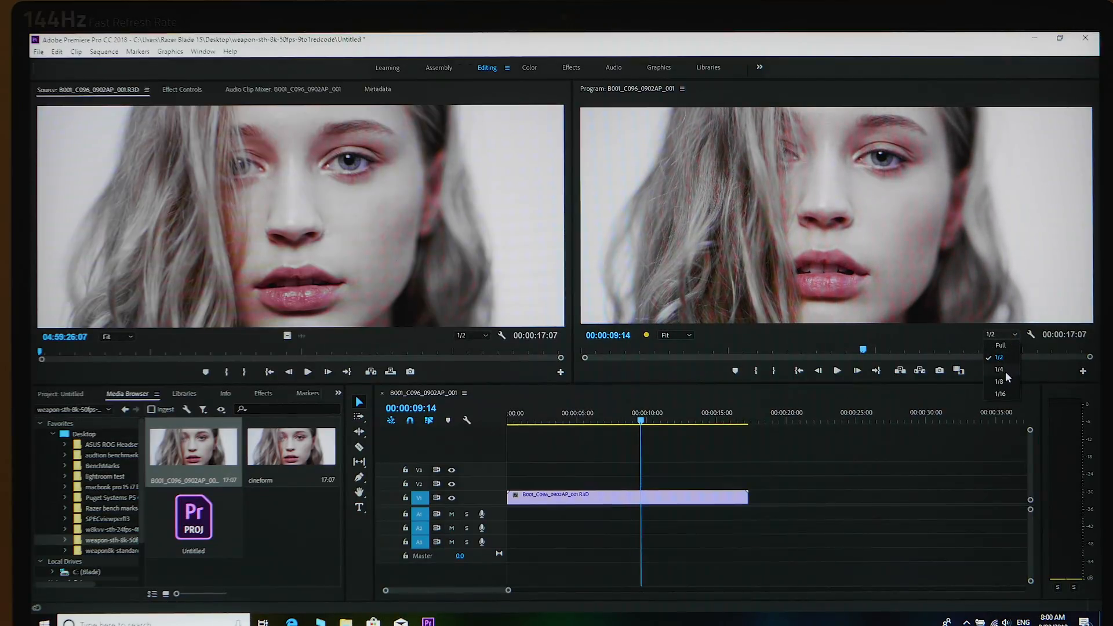
pyautogui.click(998, 368)
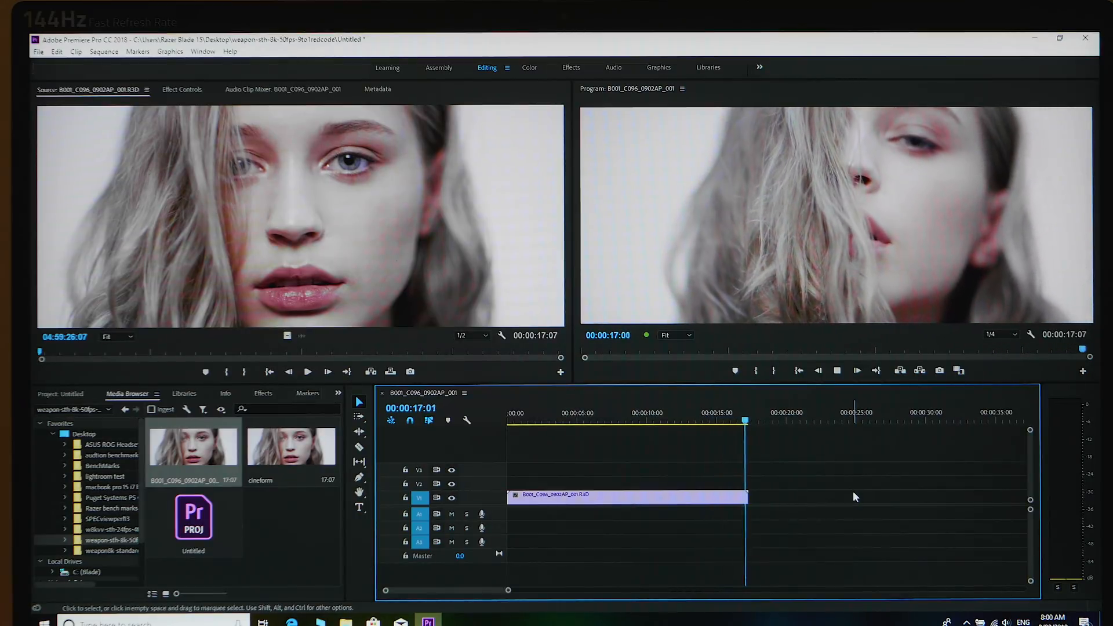
pyautogui.click(511, 412)
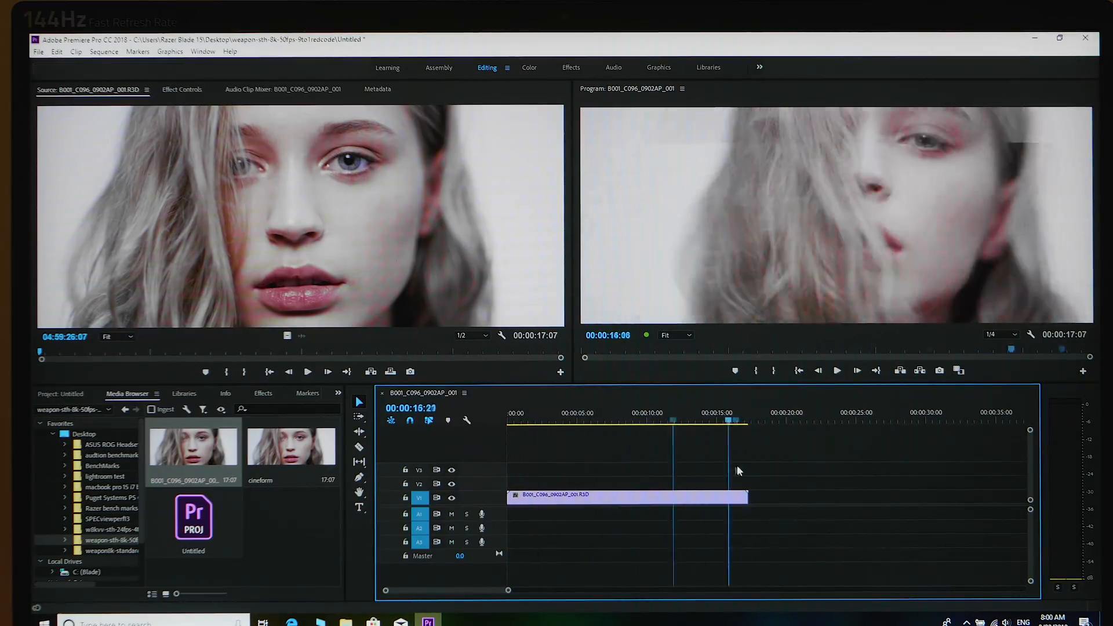
pyautogui.click(600, 421)
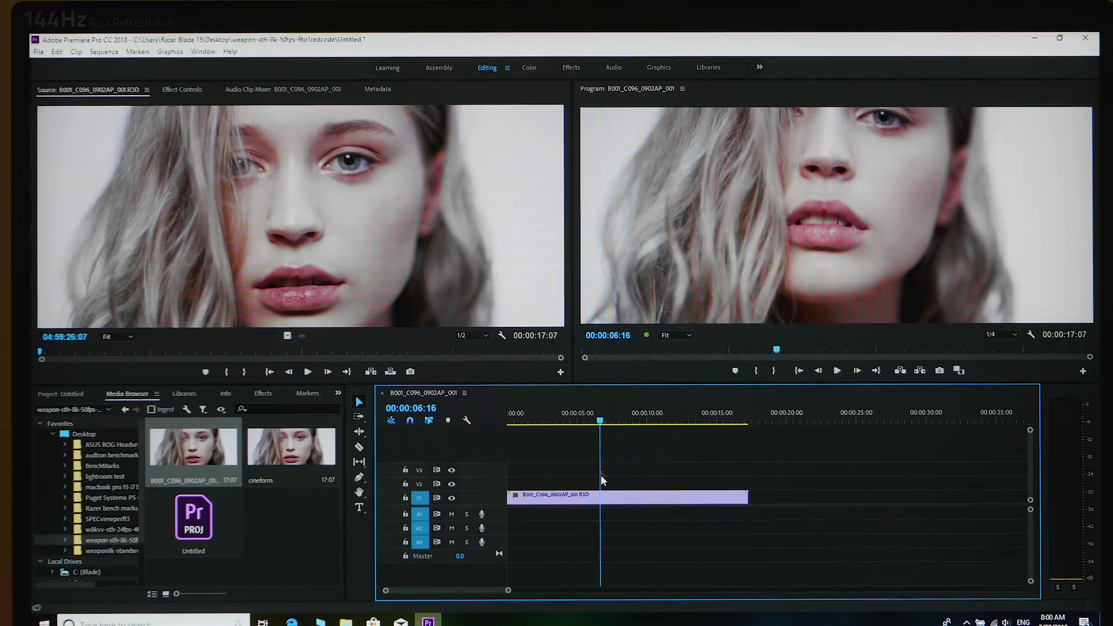
pyautogui.click(513, 420)
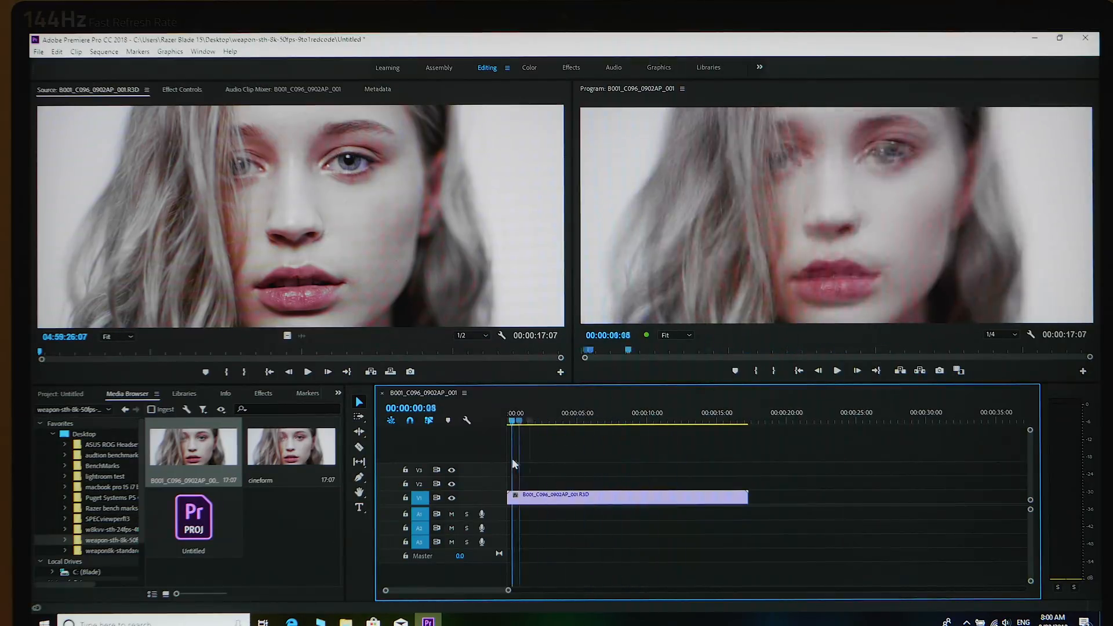
# Keep playing at quarter resolution, jumping to around 4, 5 and 6 seconds.
pyautogui.click(575, 420)
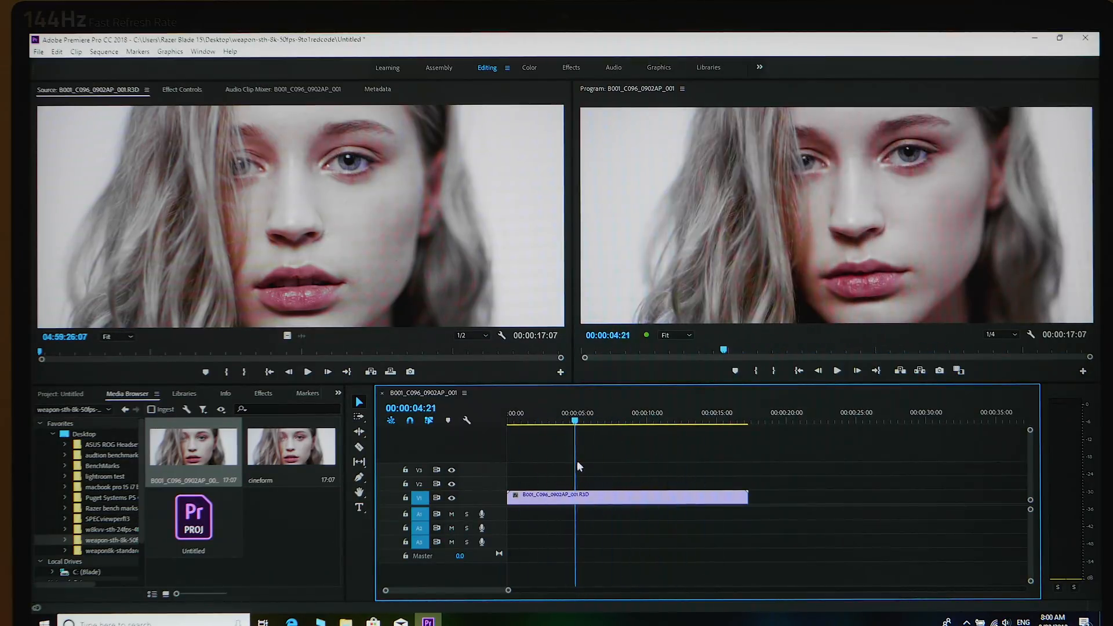
pyautogui.click(571, 419)
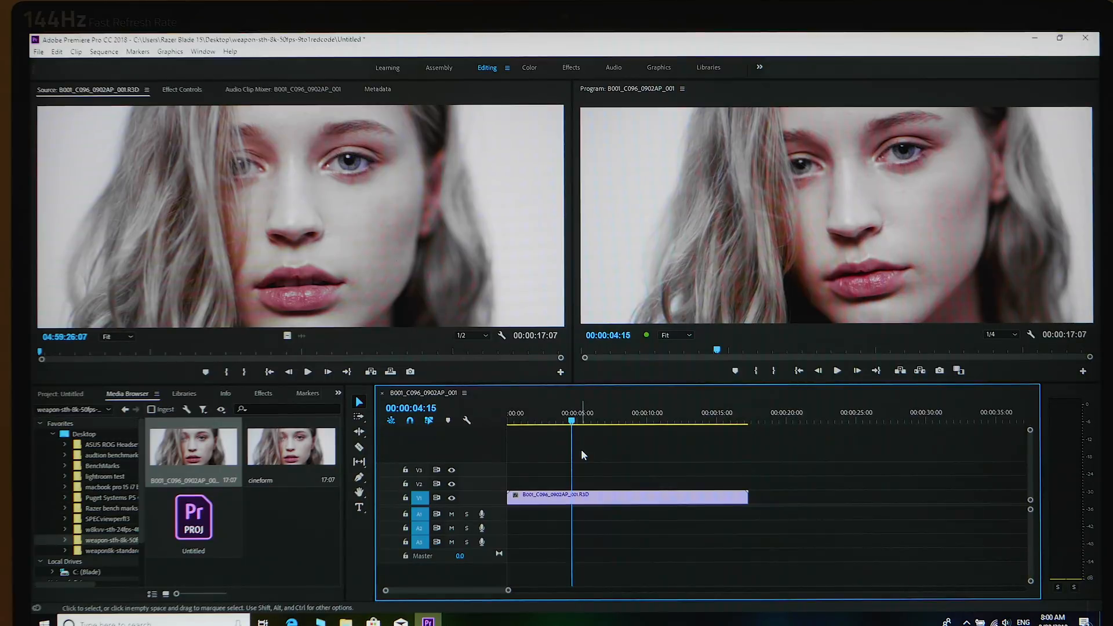
pyautogui.click(704, 420)
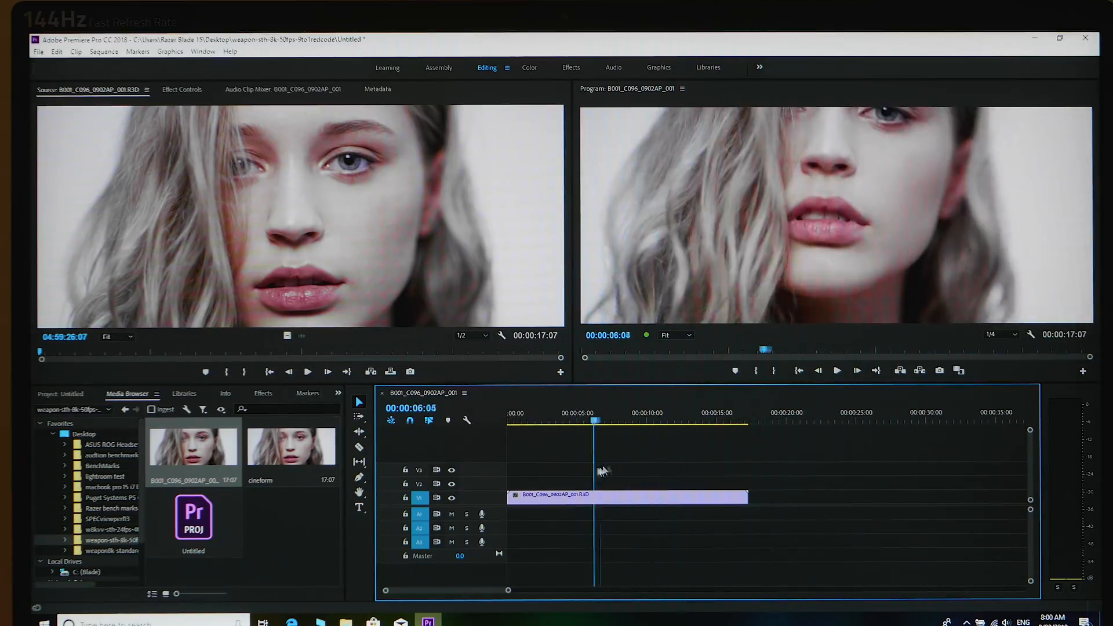
pyautogui.click(723, 419)
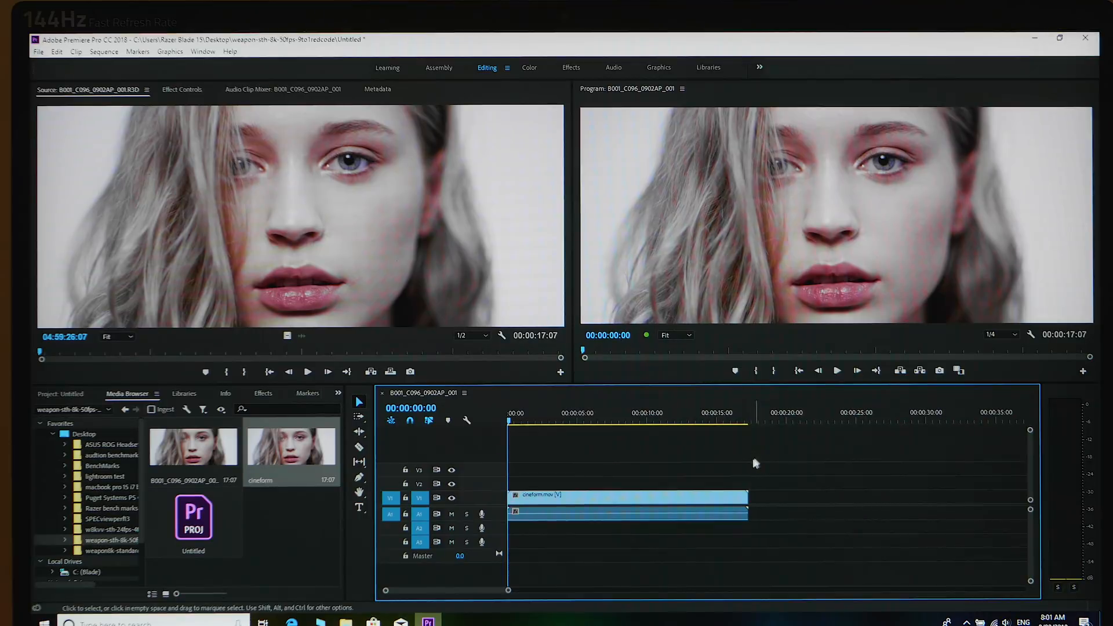
pyautogui.moveTo(582, 461)
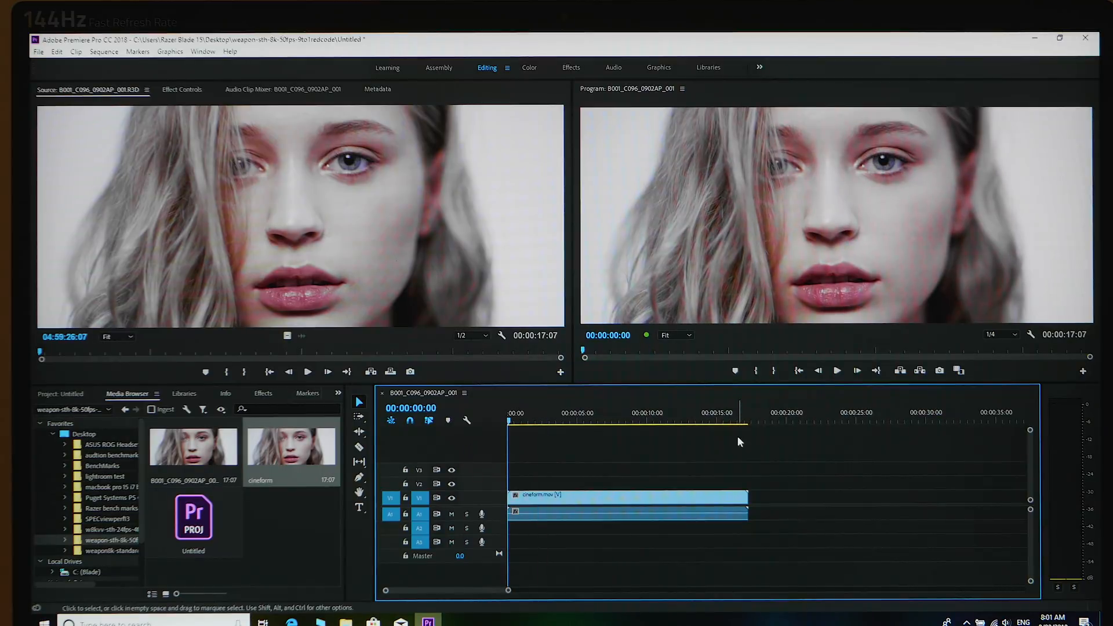
# Set playback resolution to Full and play the CineForm clip from inside the sequence.
pyautogui.click(1001, 334)
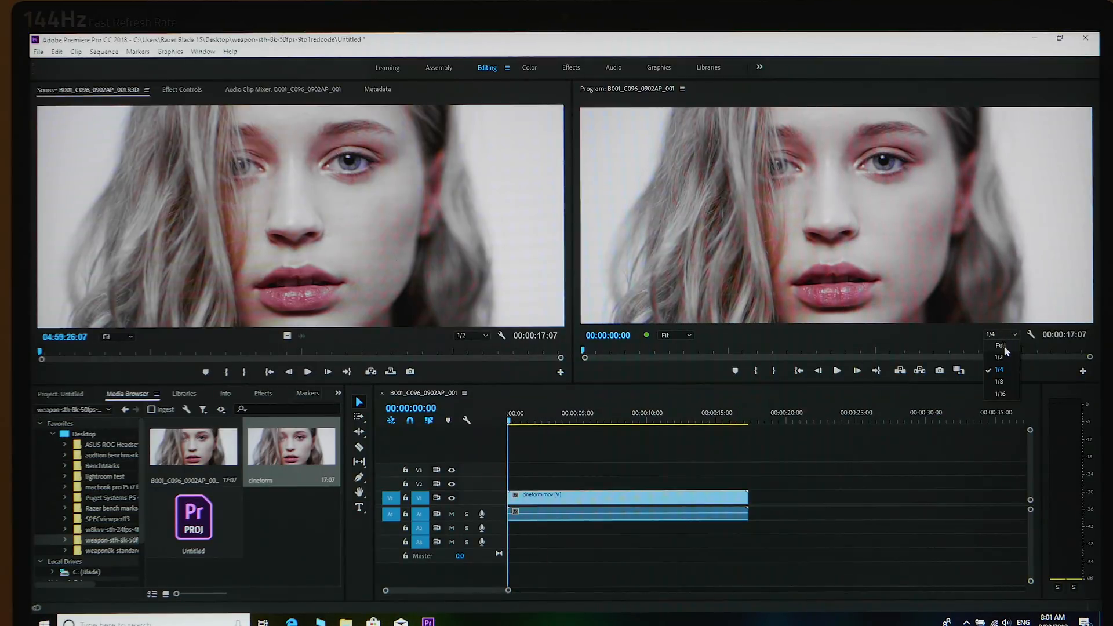
pyautogui.click(999, 346)
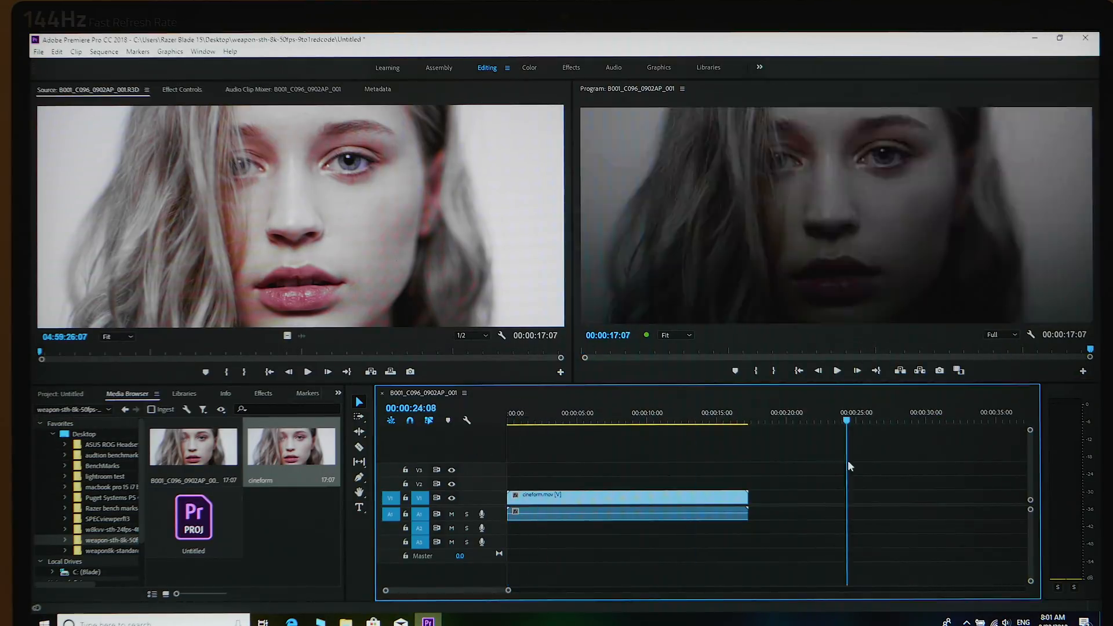
pyautogui.click(634, 420)
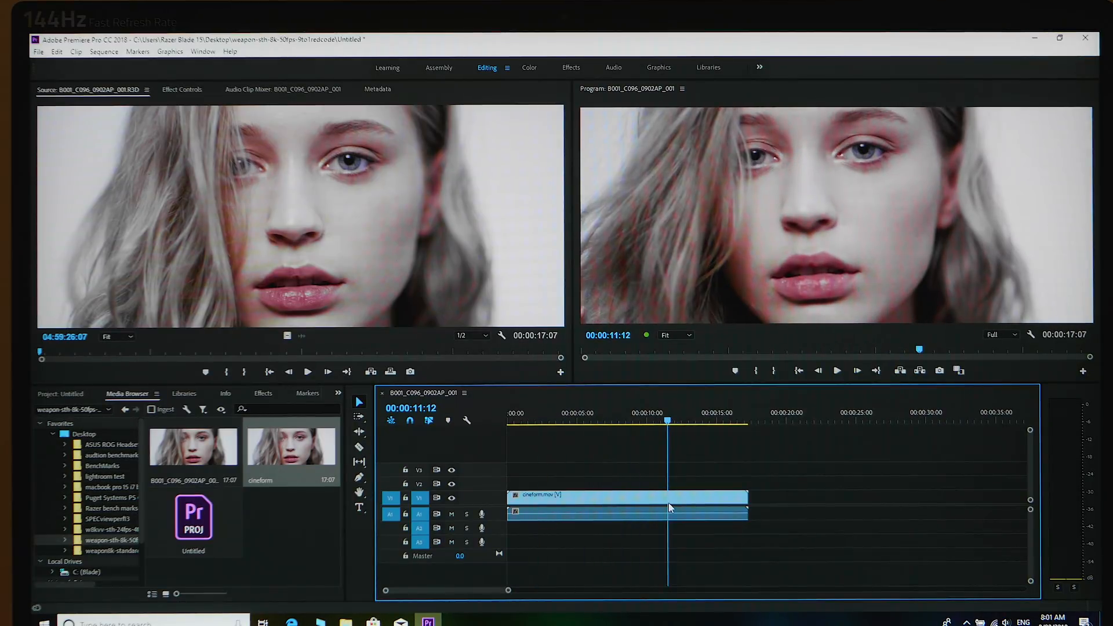
pyautogui.click(603, 419)
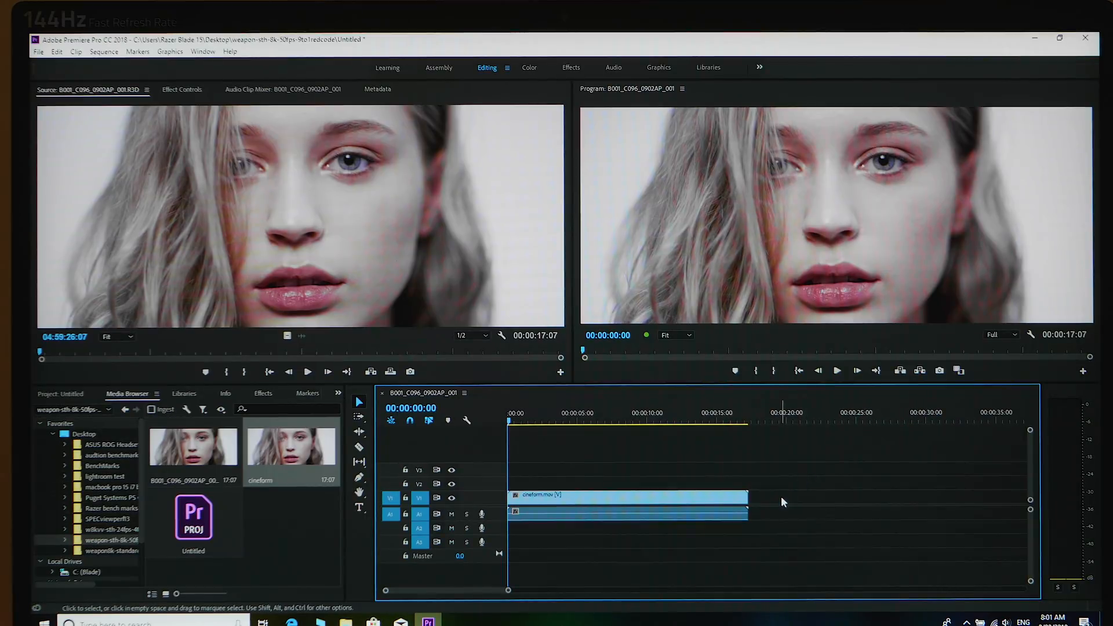
pyautogui.moveTo(800, 497)
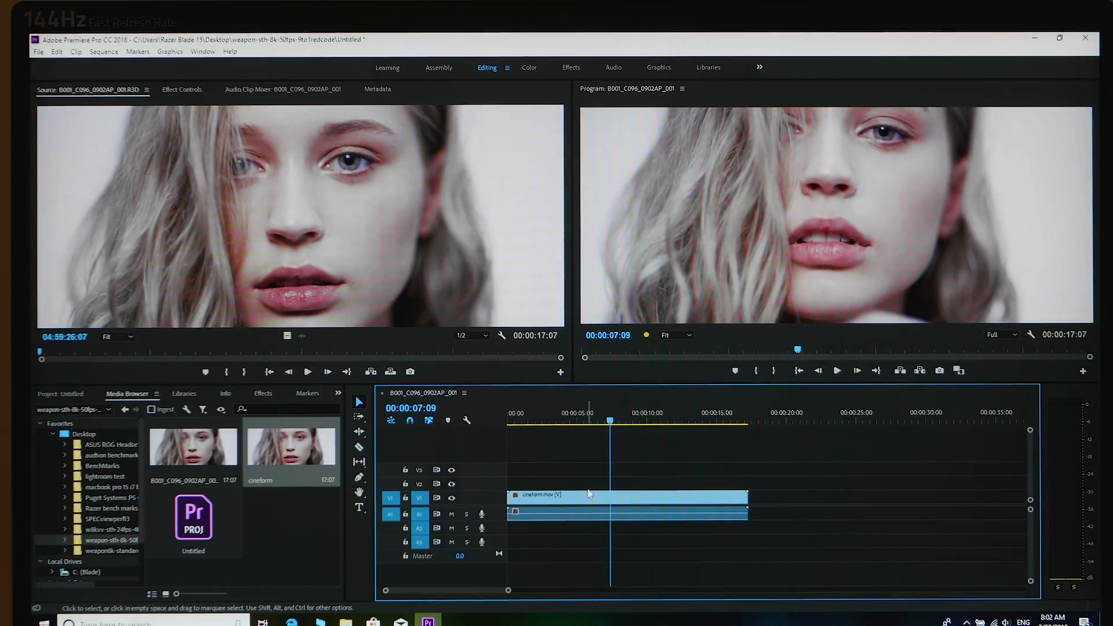
pyautogui.rightClick(588, 495)
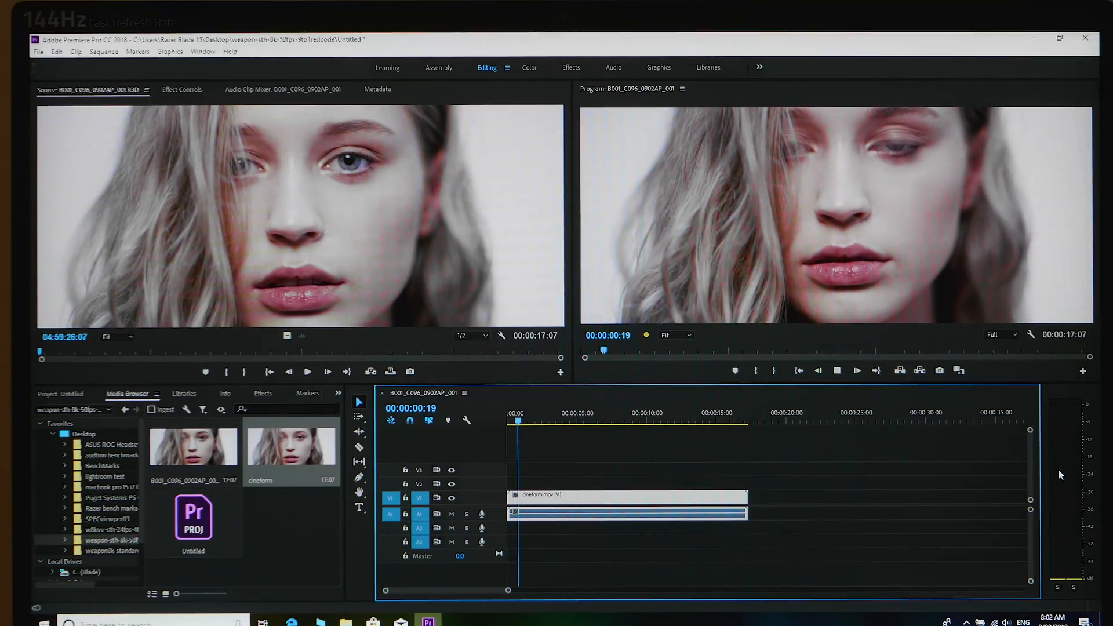
# From the sequence start, play the CineForm clip at 1/2 resolution.
pyautogui.click(546, 420)
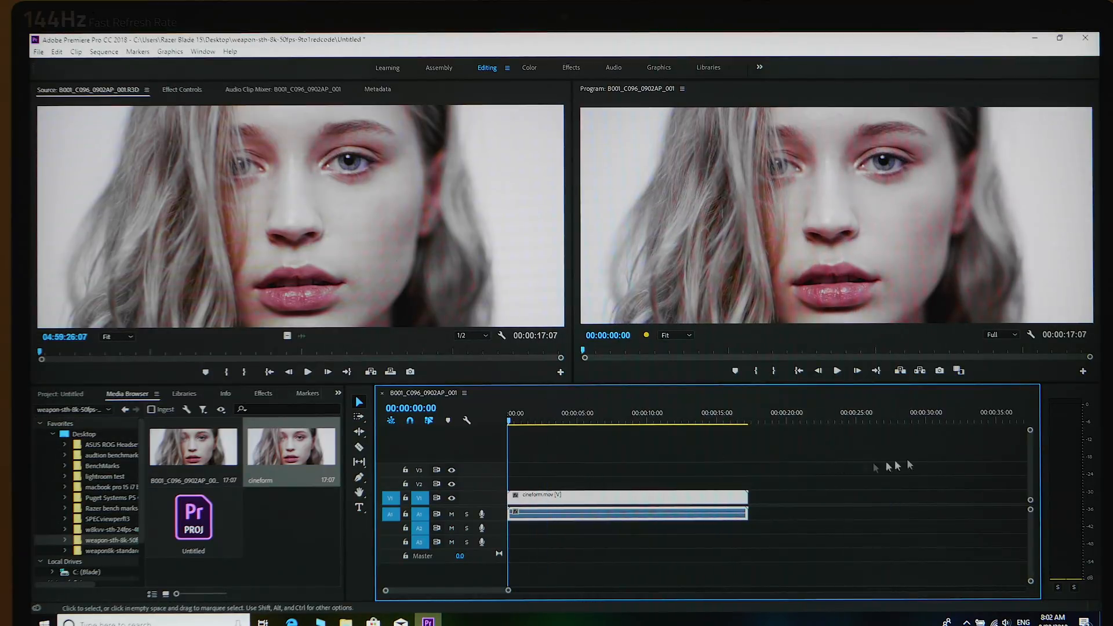
pyautogui.click(1000, 334)
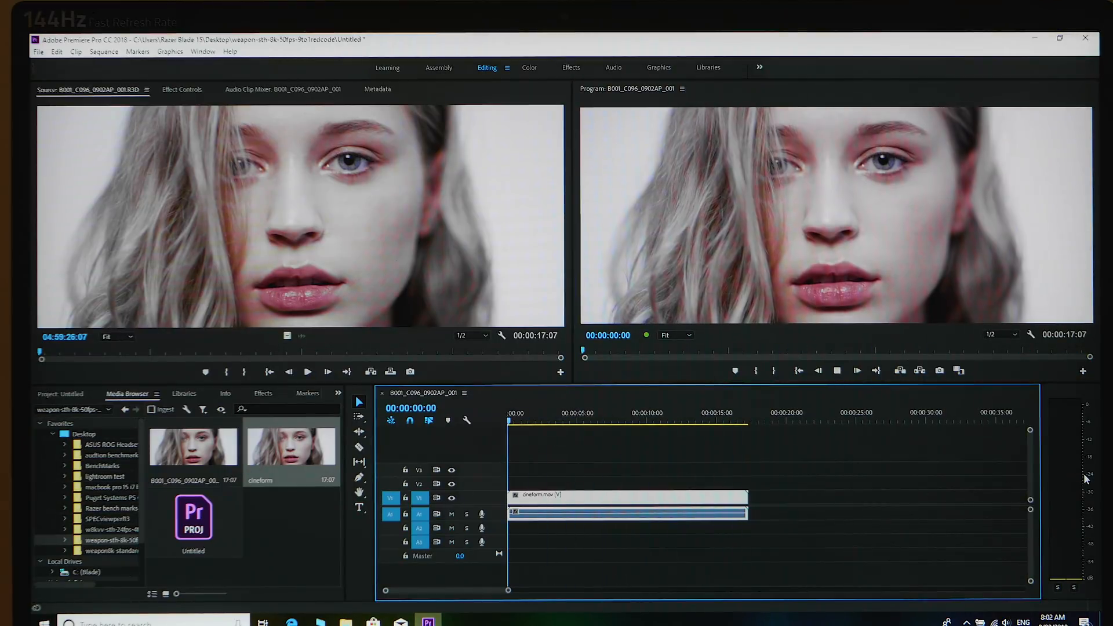
pyautogui.click(537, 419)
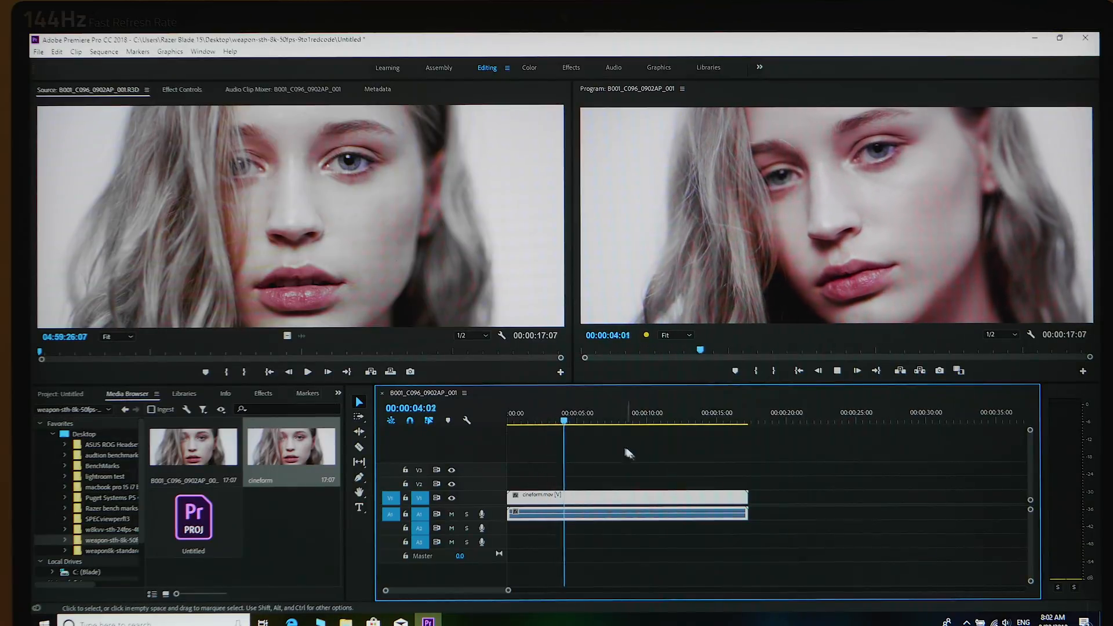
# Jump the playhead to about 5 and 9 seconds and further into the clip.
pyautogui.click(591, 420)
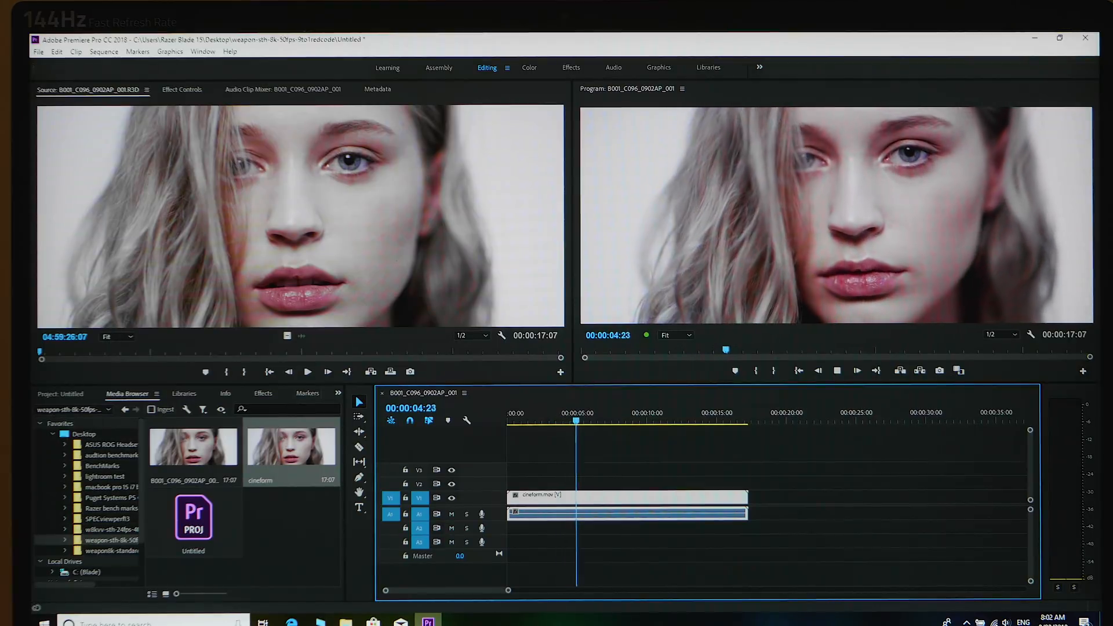
pyautogui.click(604, 420)
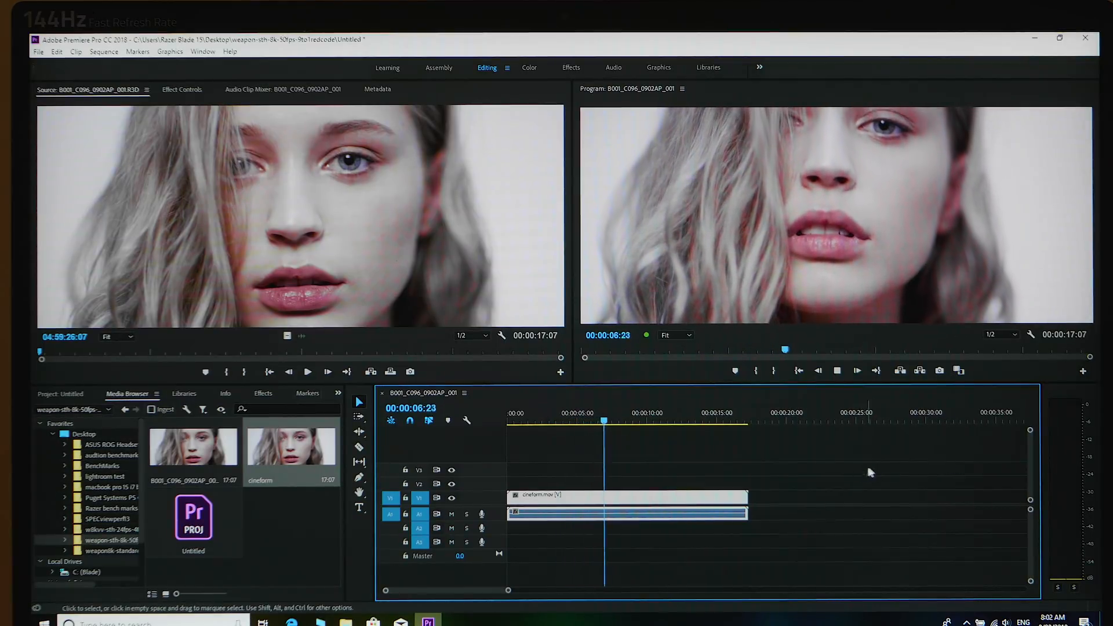
pyautogui.click(630, 419)
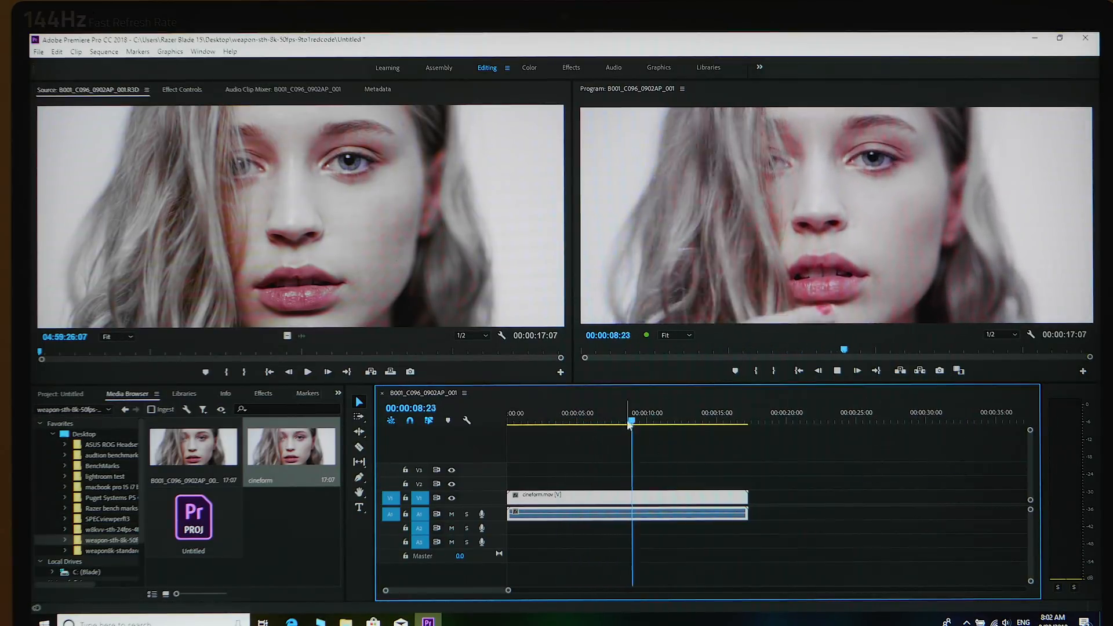